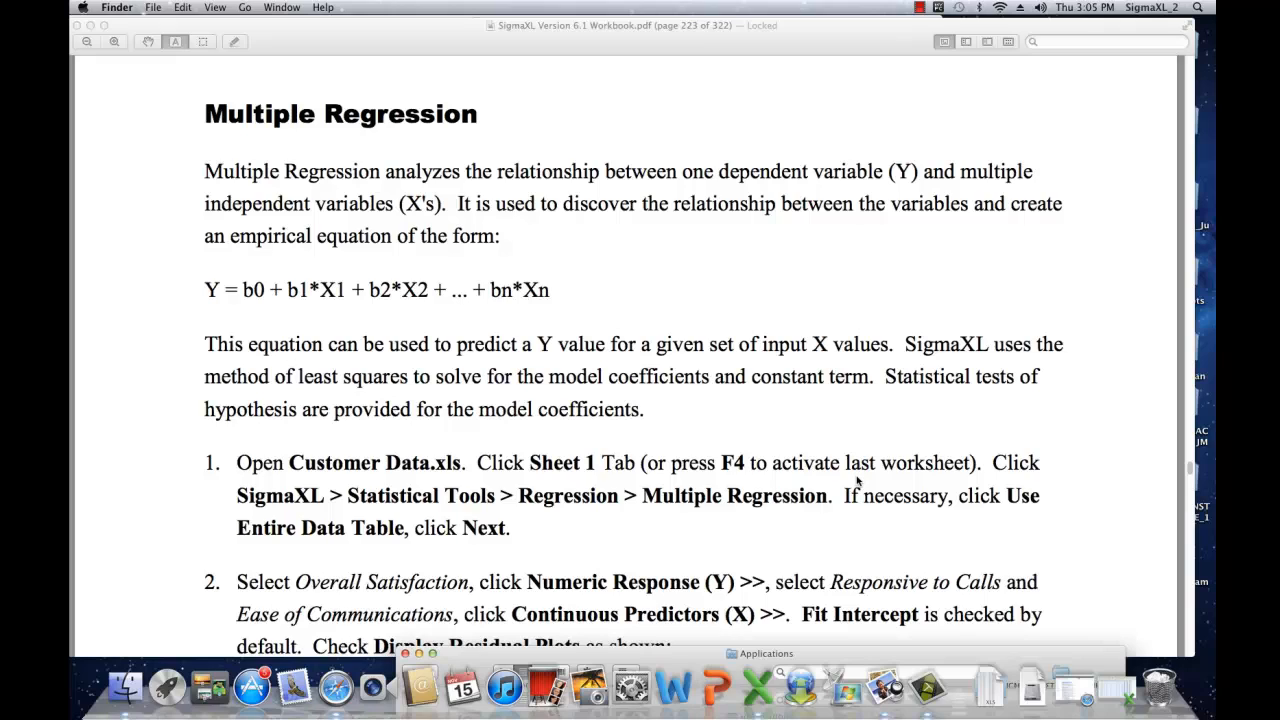
{"action": "mouse_move", "coordinate": [896, 486]}
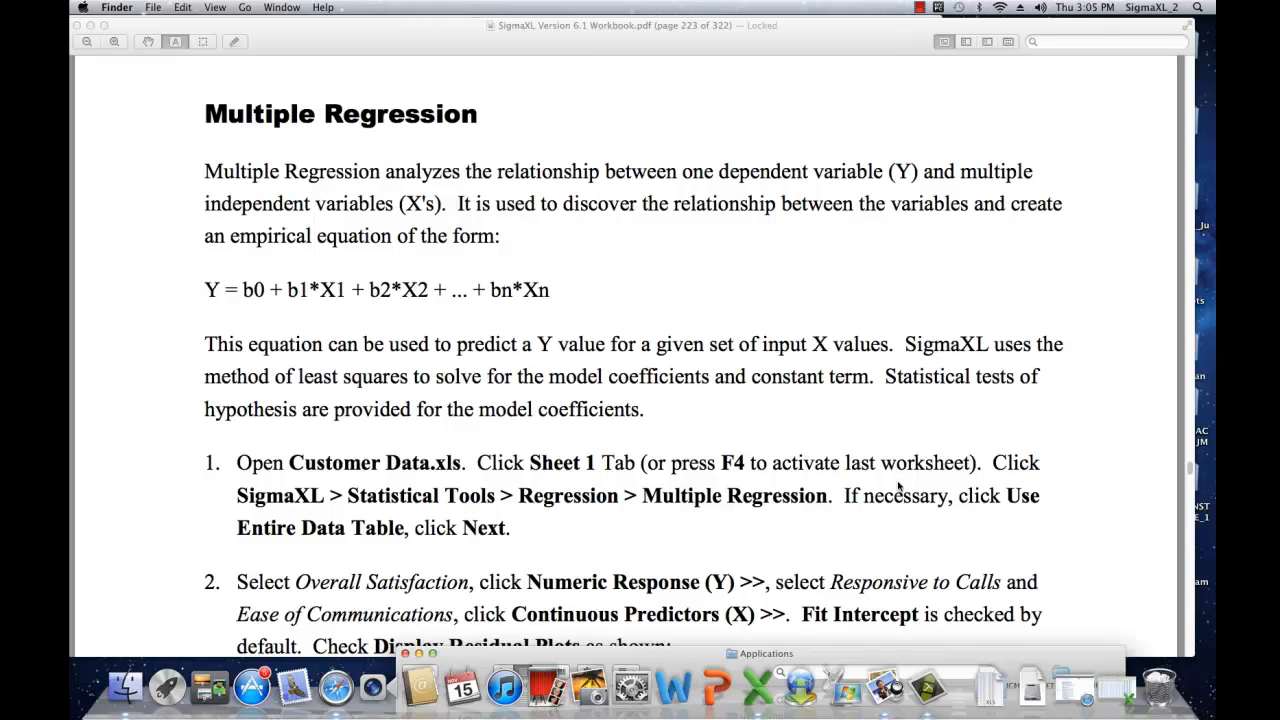
{"action": "mouse_move", "coordinate": [592, 400]}
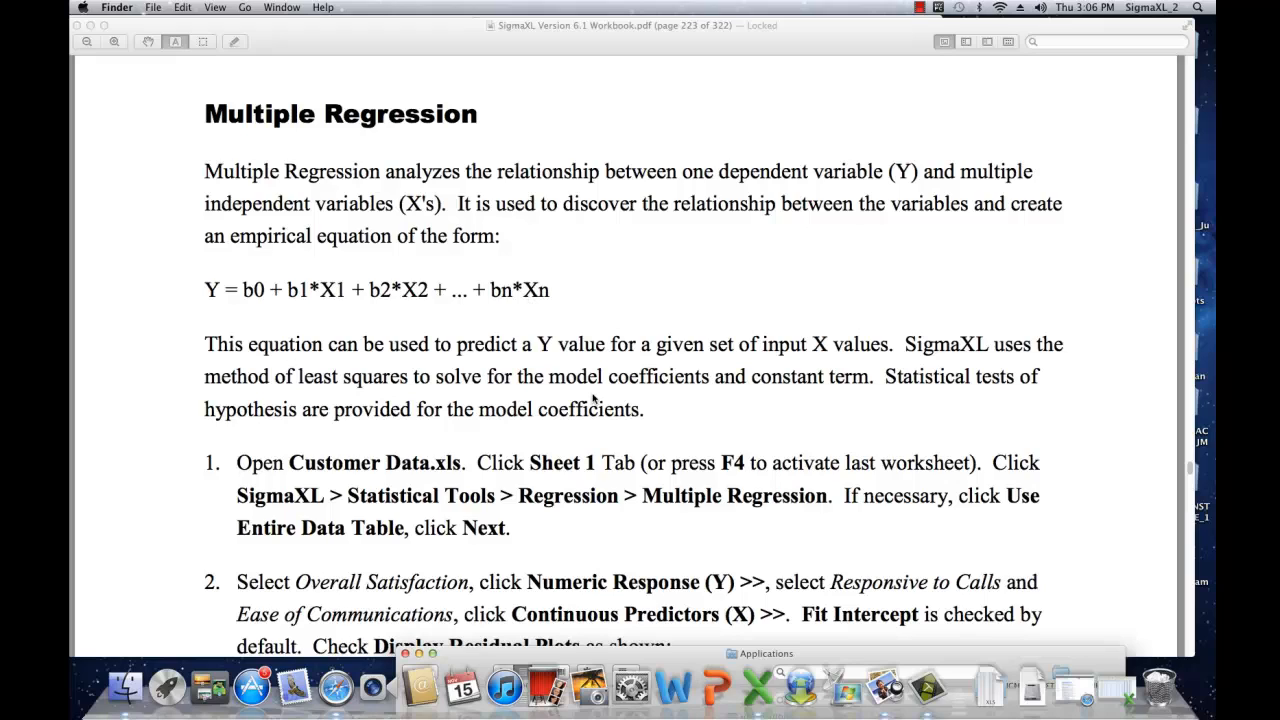
Open the Customer Data.xls workbook from the Sample Data folder
{"action": "left_click_drag", "start_coordinate": [420, 320], "coordinate": [600, 344]}
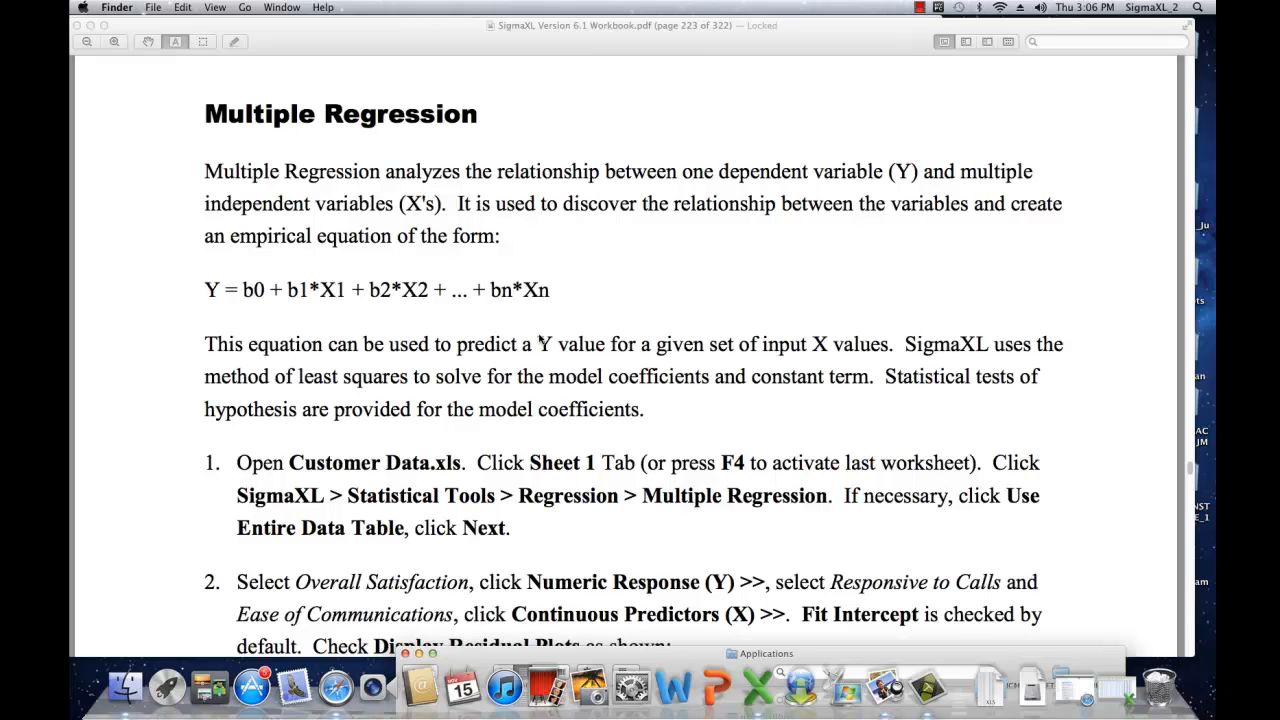
{"action": "mouse_move", "coordinate": [538, 344]}
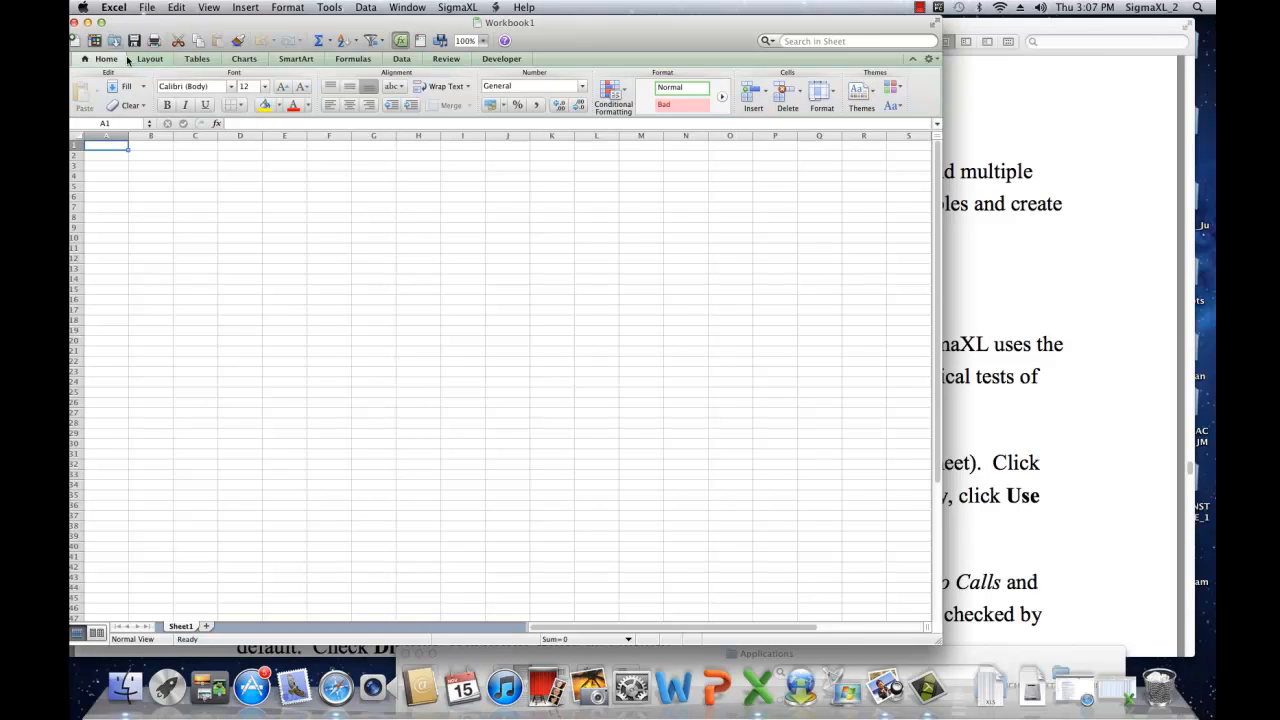
{"action": "left_click", "coordinate": [146, 8]}
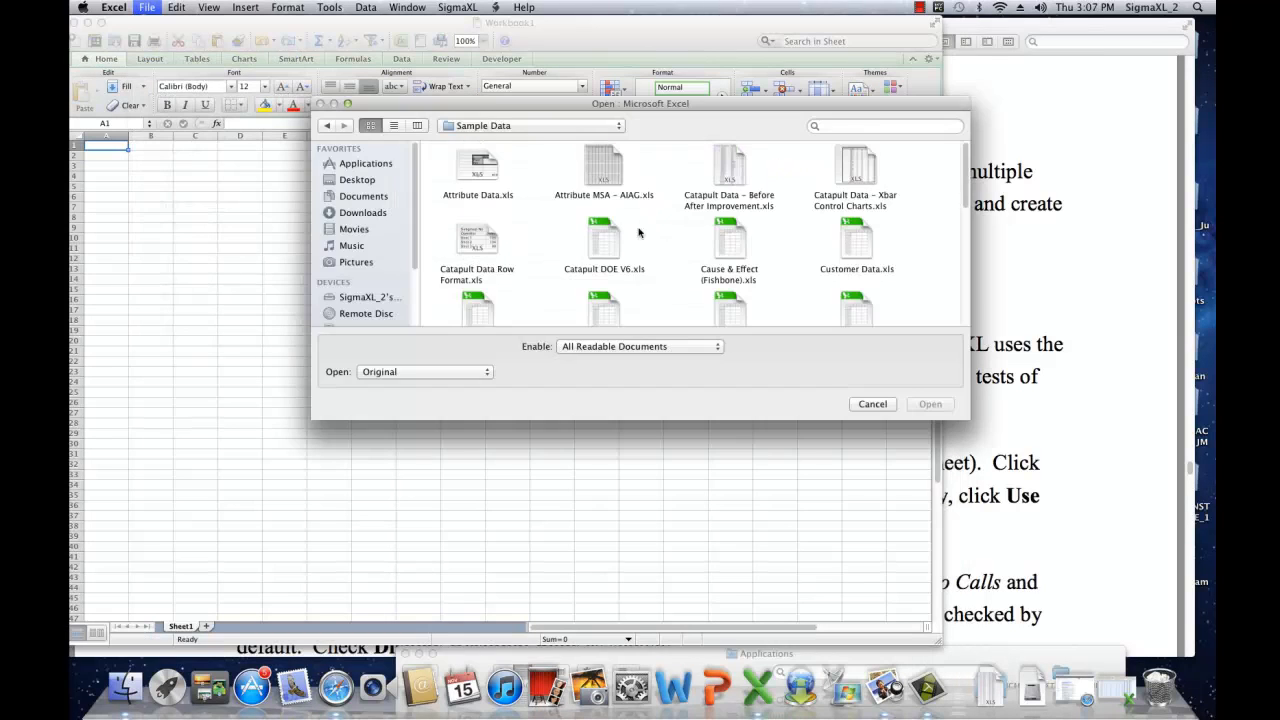
{"action": "left_click", "coordinate": [856, 240]}
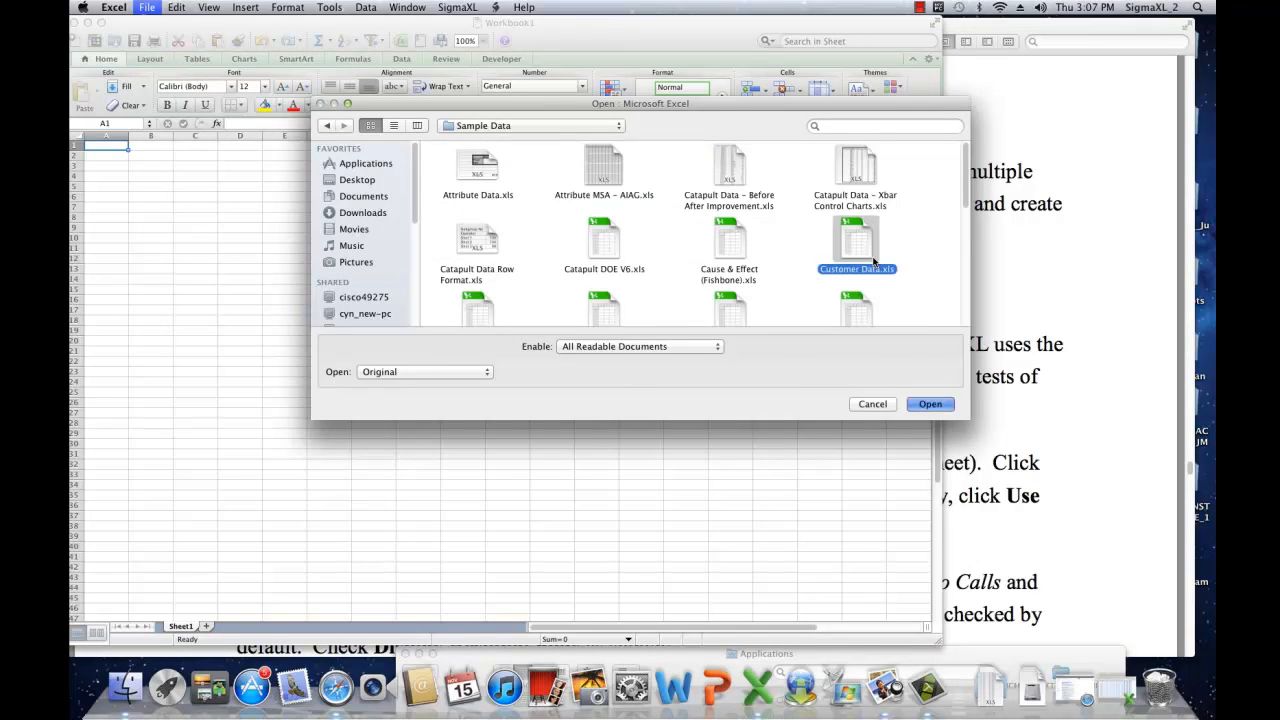
{"action": "left_click", "coordinate": [928, 404]}
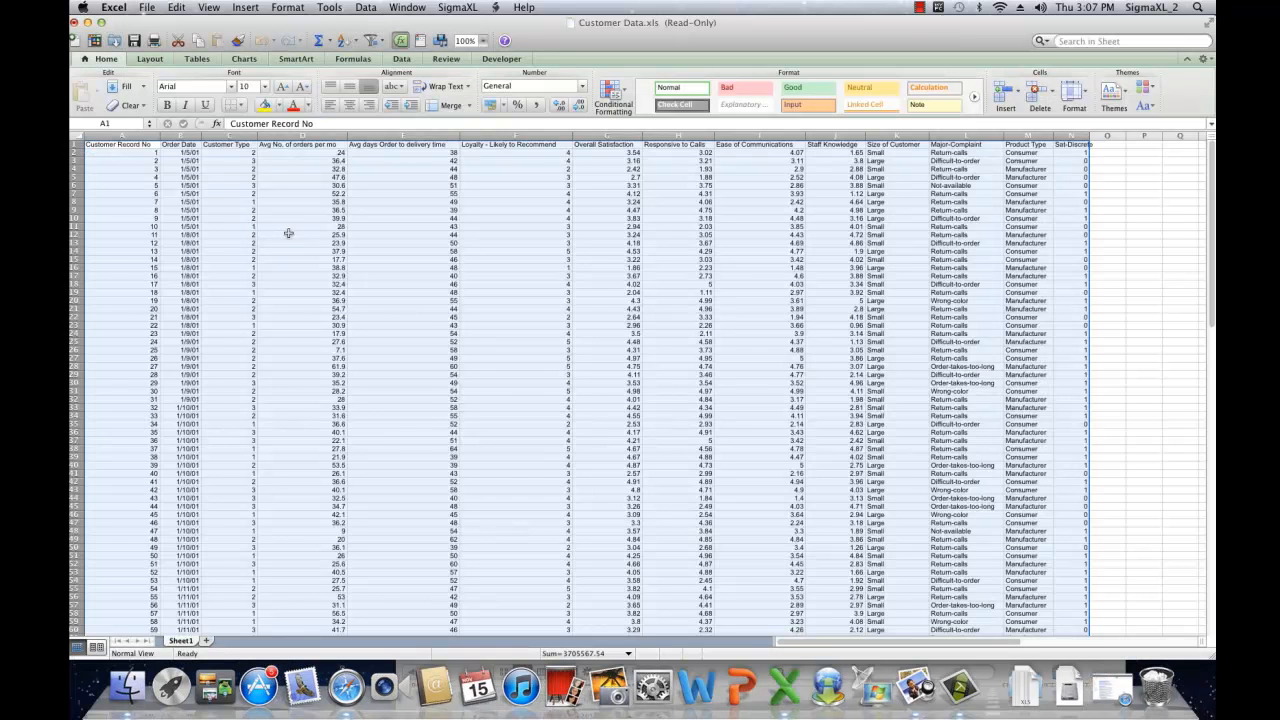
Start SigmaXL Multiple Regression on the data table with Overall Satisfaction as response, two continuous predictors and residual plots on
{"action": "left_click", "coordinate": [458, 8]}
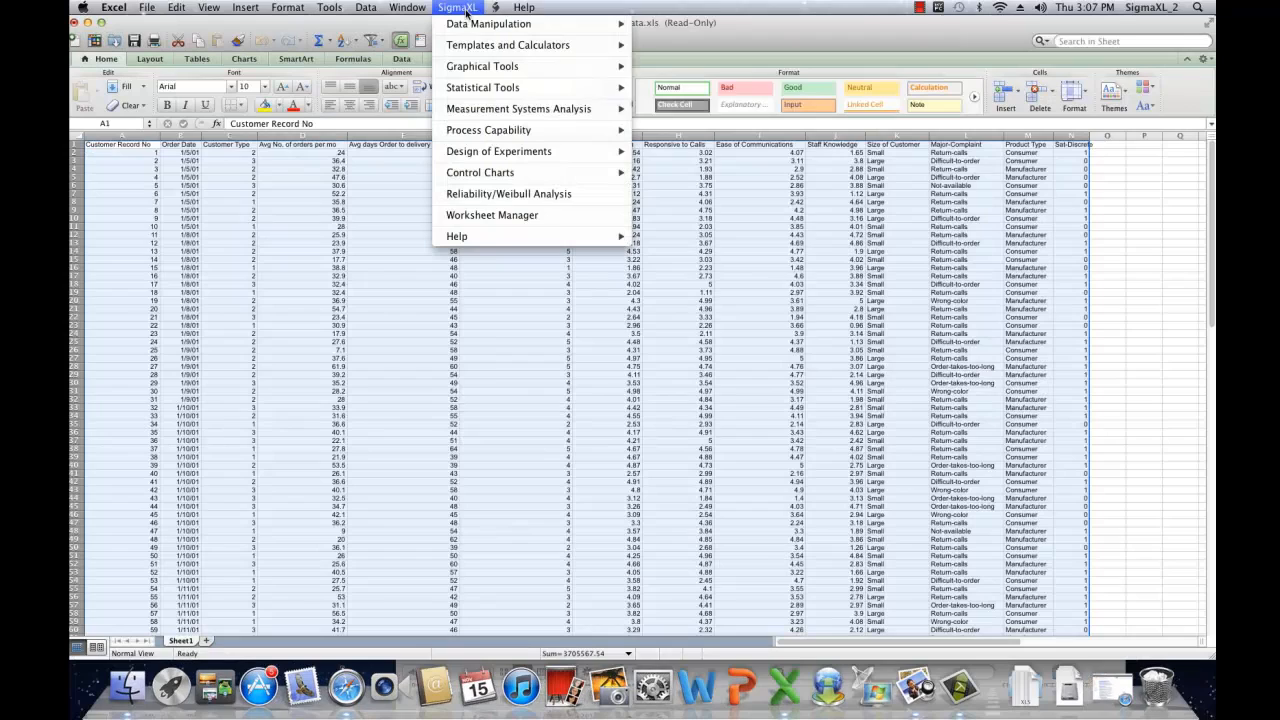
{"action": "left_click", "coordinate": [484, 88]}
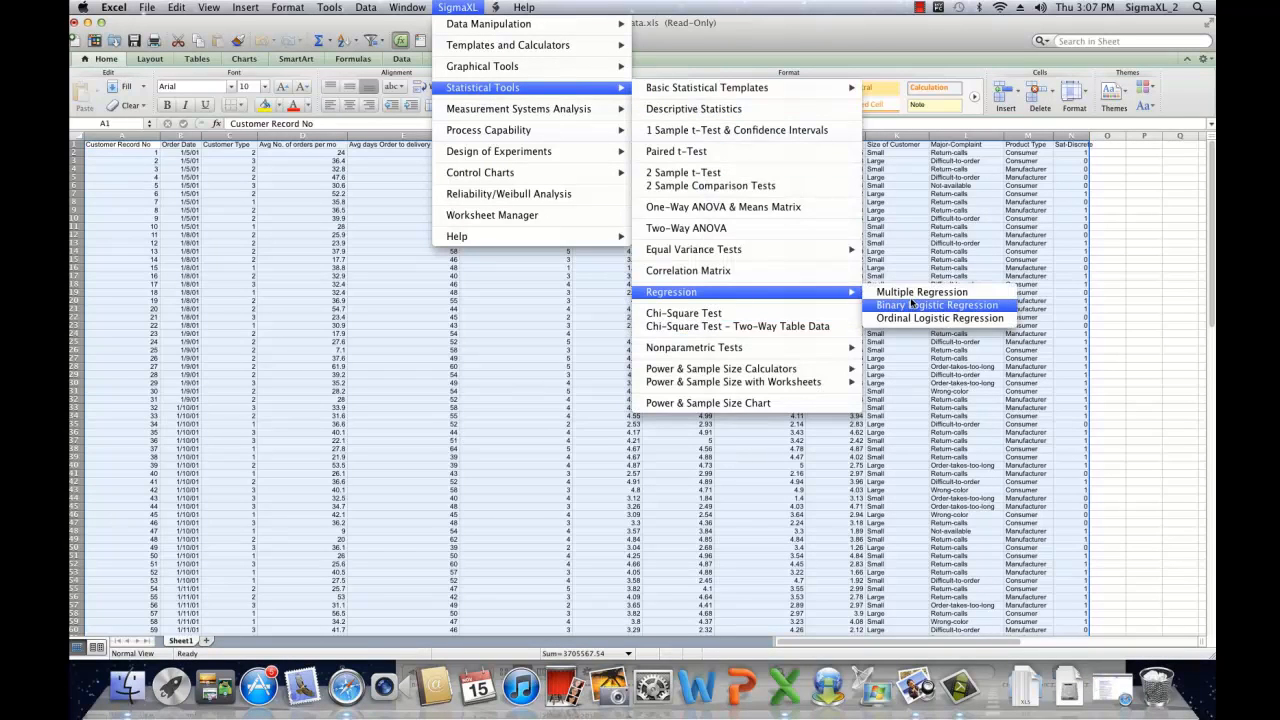
{"action": "mouse_move", "coordinate": [920, 292]}
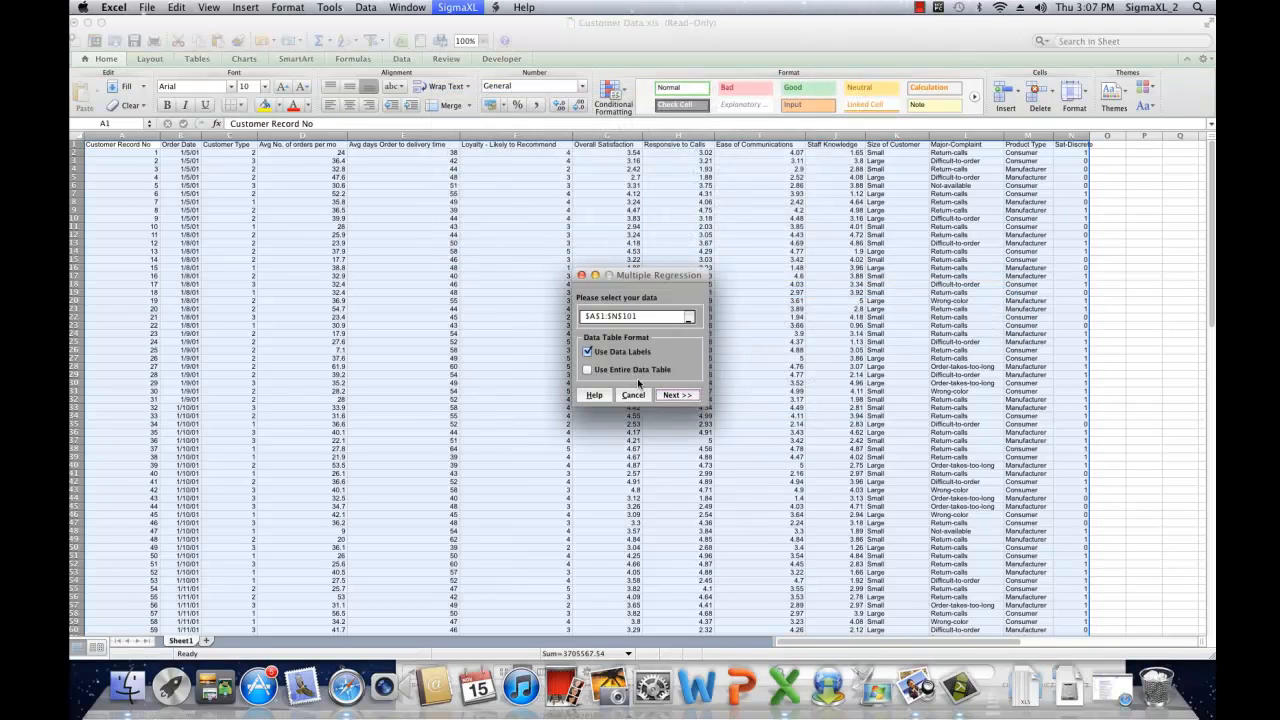
{"action": "left_click", "coordinate": [676, 396]}
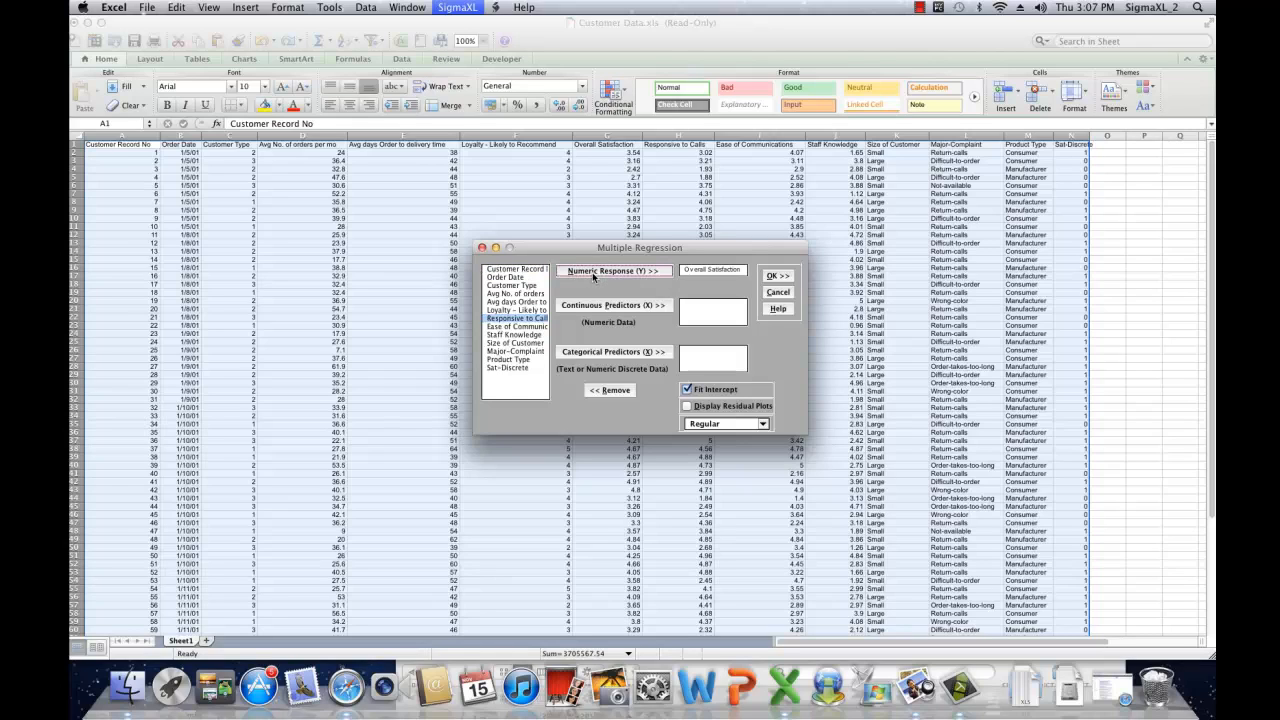
{"action": "left_click", "coordinate": [612, 304]}
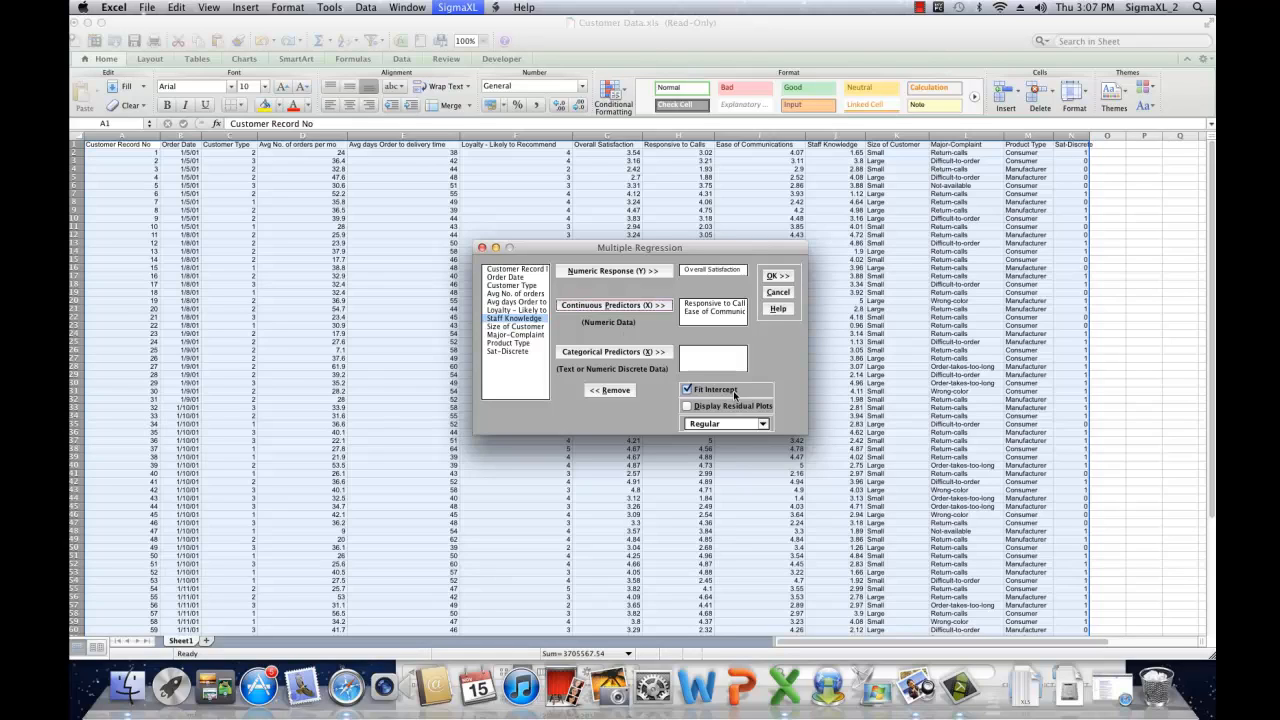
{"action": "left_click", "coordinate": [688, 406]}
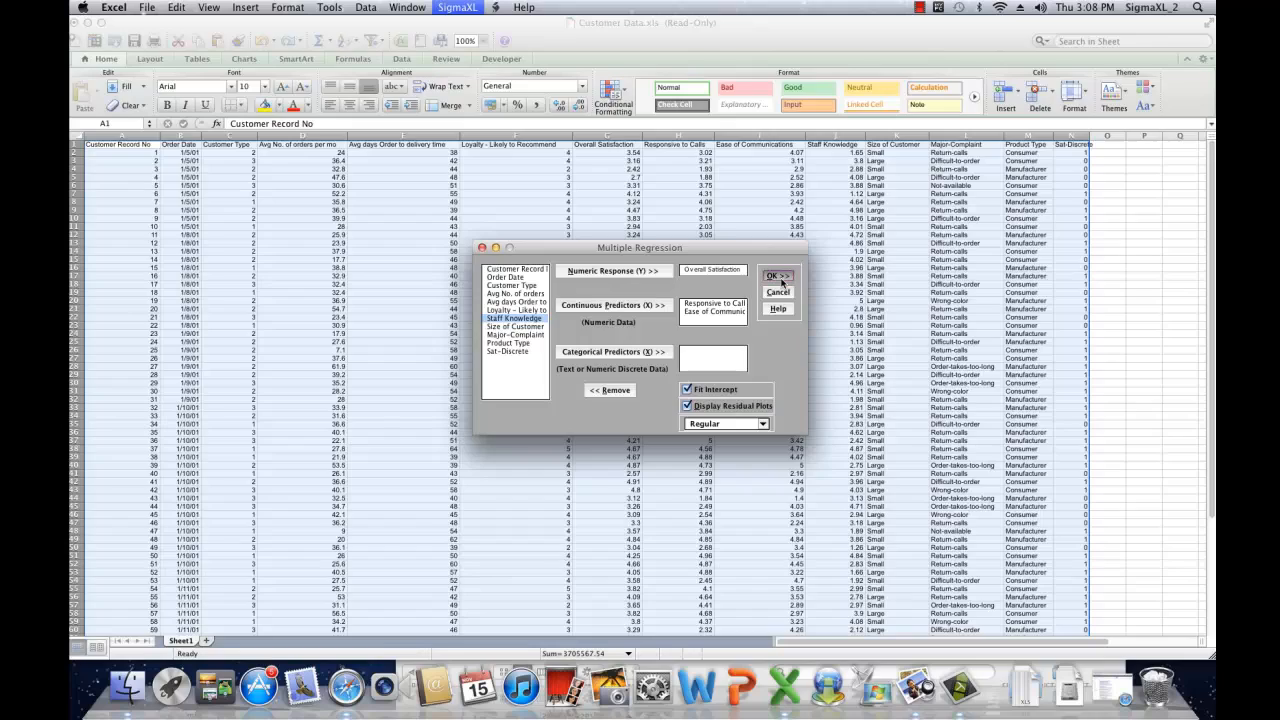
Run the regression and review the Multiple Regression report sheet with model summary and ANOVA
{"action": "left_click", "coordinate": [772, 276]}
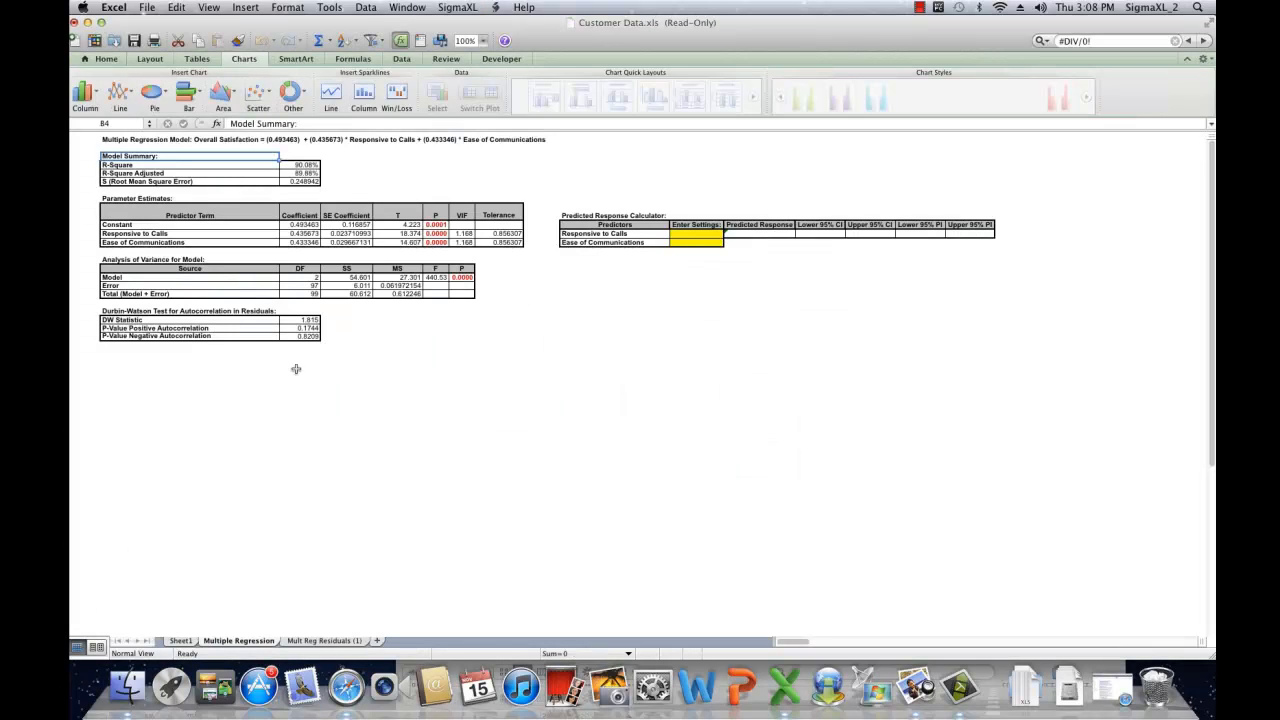
{"action": "mouse_move", "coordinate": [952, 648]}
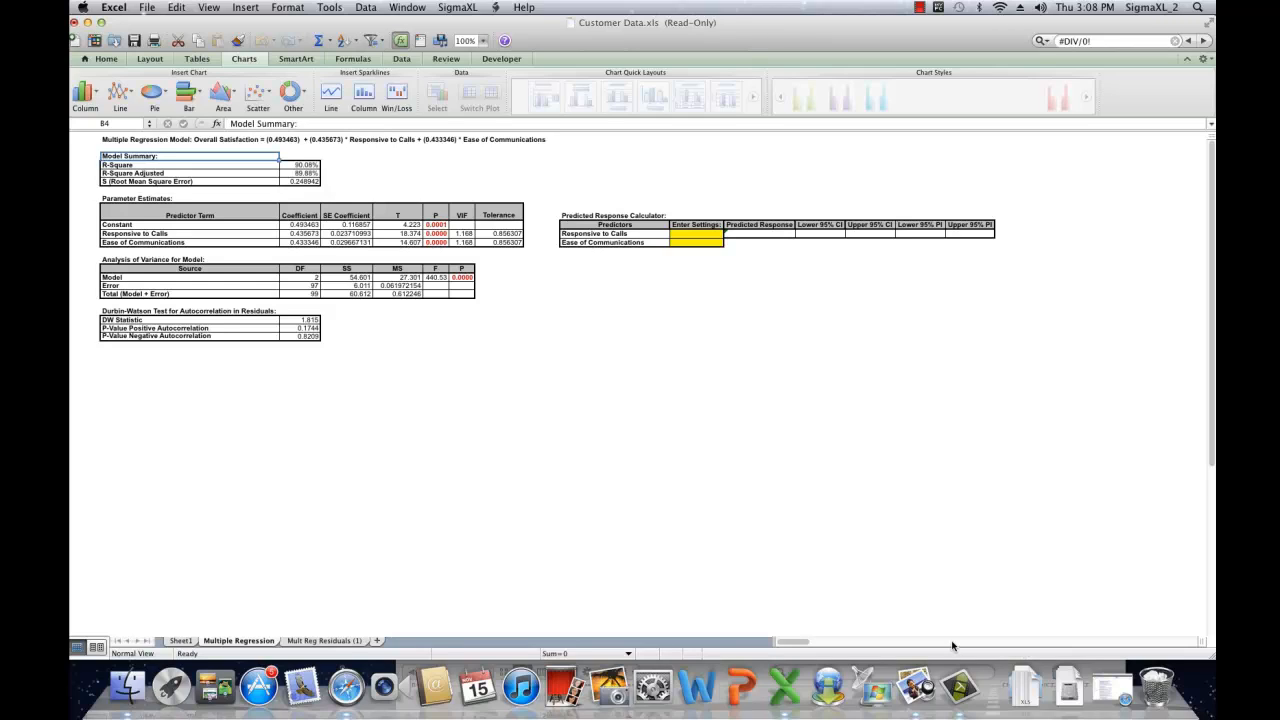
{"action": "left_click", "coordinate": [302, 164]}
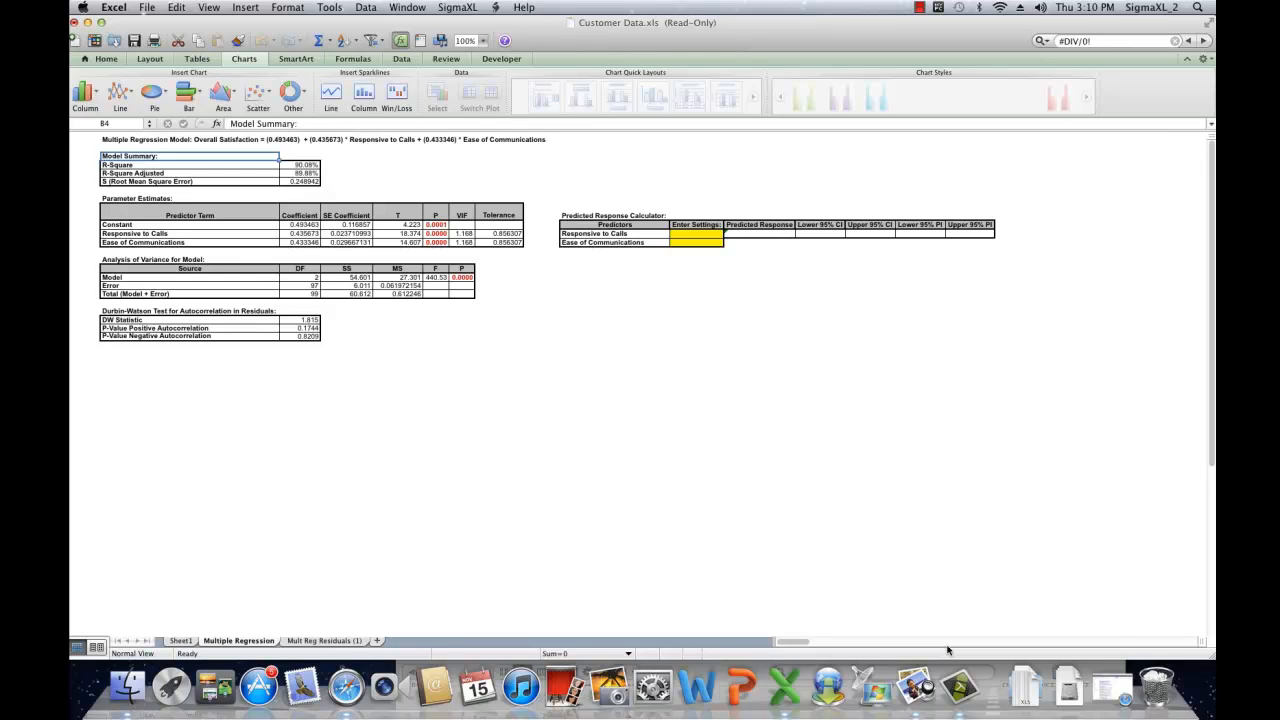
{"action": "mouse_move", "coordinate": [916, 612]}
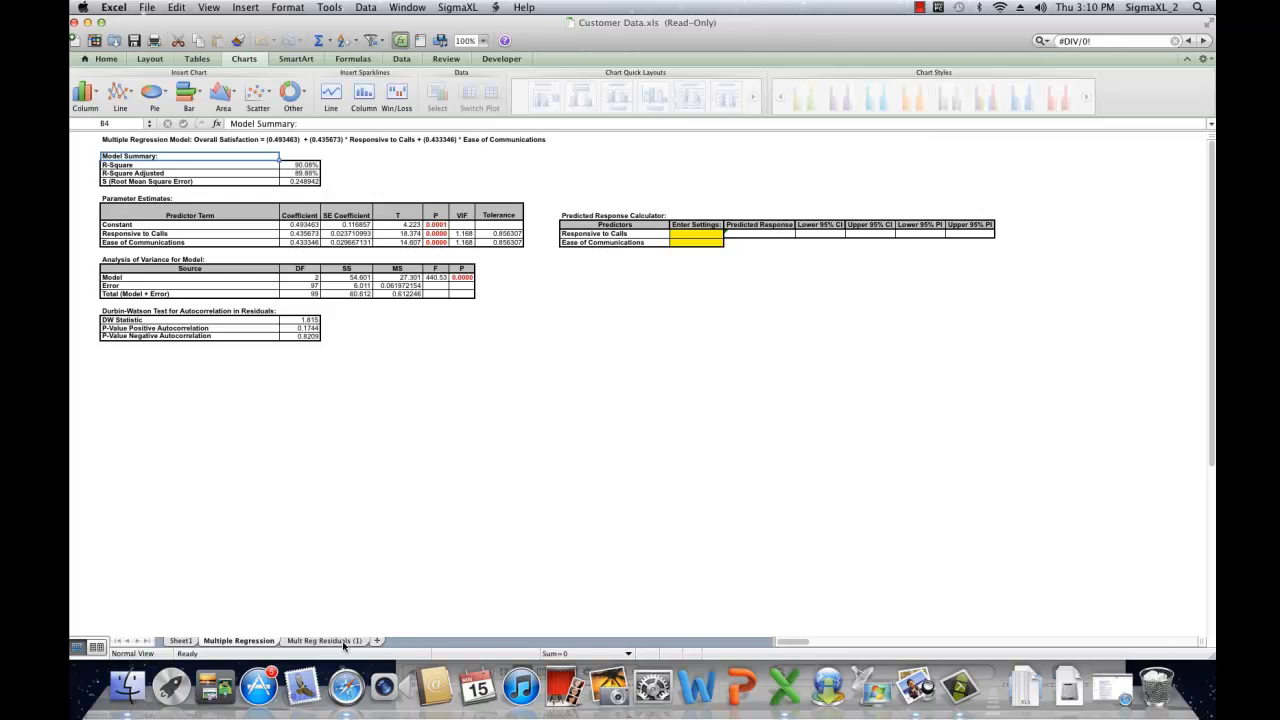
Review the regression residuals sheet, then begin a new SigmaXL multiple regression on the customer data
{"action": "left_click", "coordinate": [322, 640]}
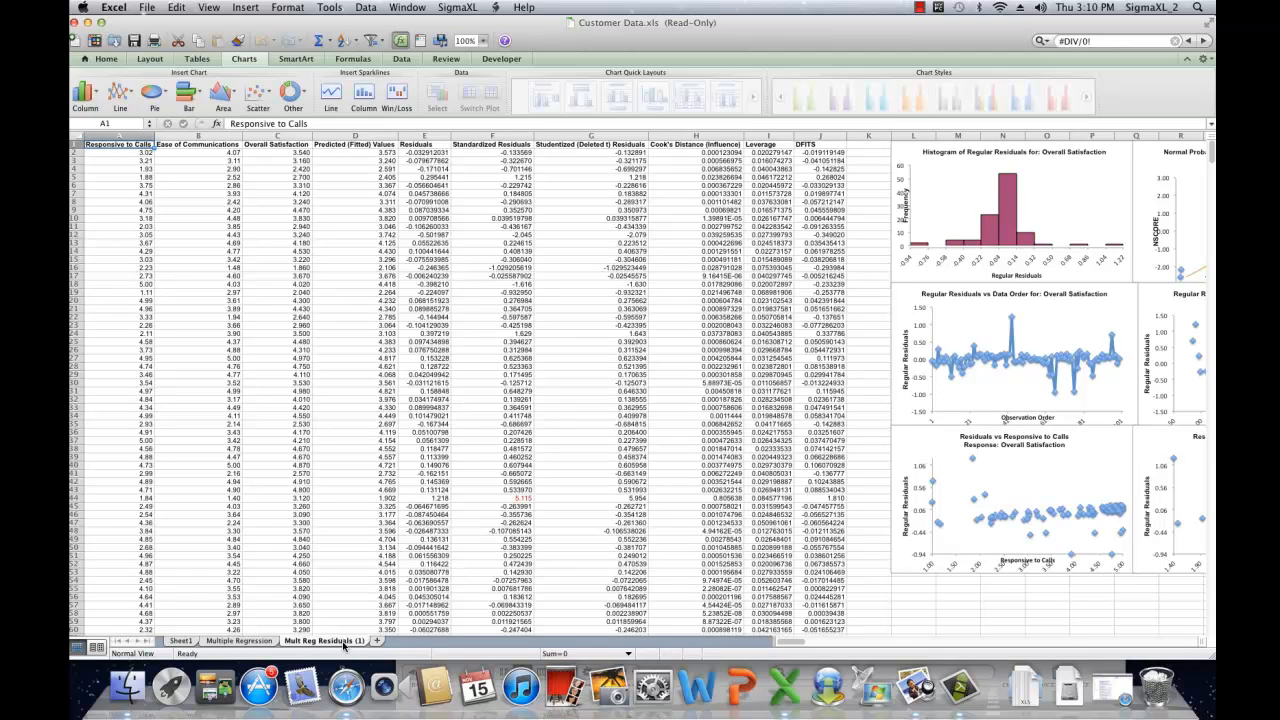
{"action": "mouse_move", "coordinate": [844, 612]}
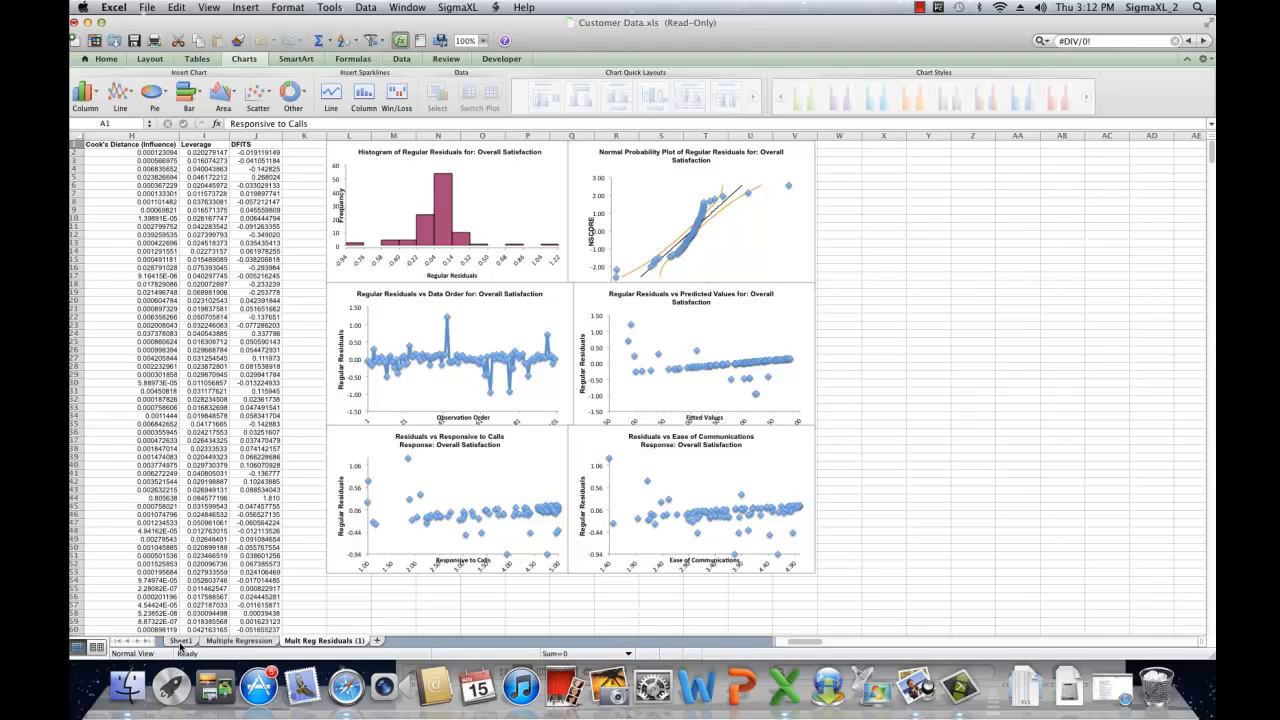
{"action": "left_click", "coordinate": [458, 8]}
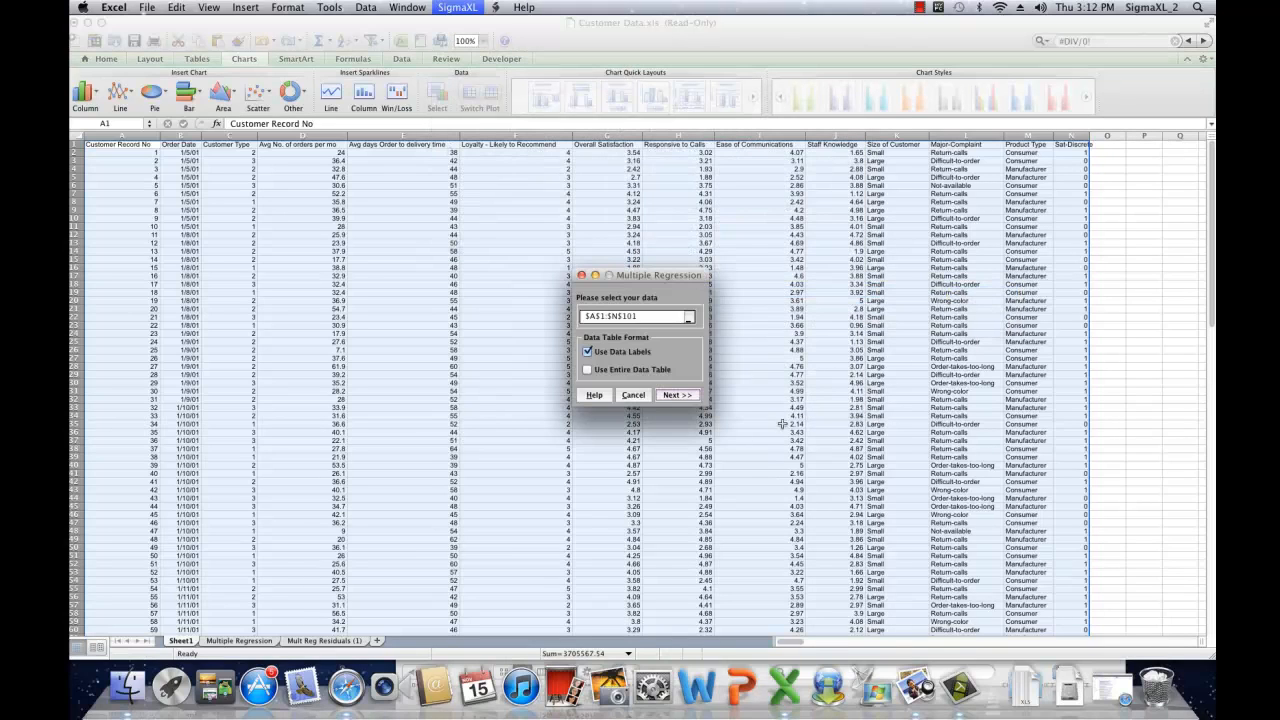
Regress Overall Satisfaction on the continuous predictors plus categorical Customer Type, residual plots off, and run it
{"action": "left_click", "coordinate": [676, 394]}
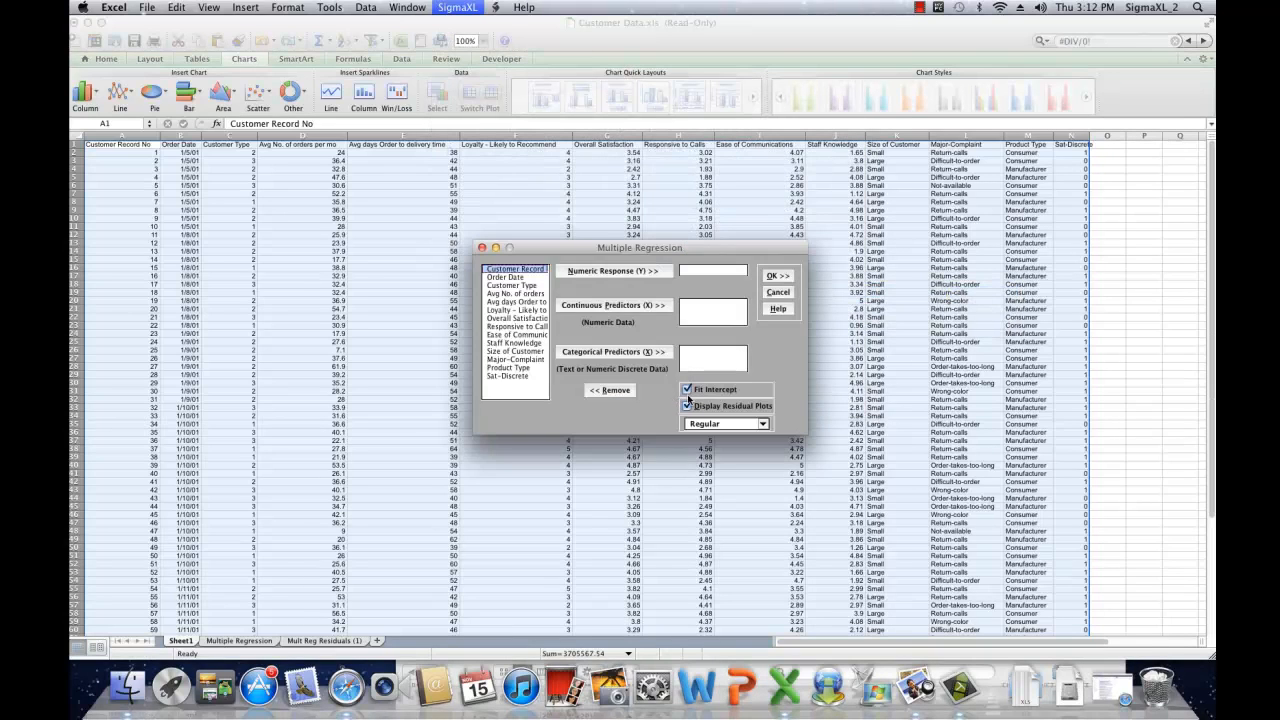
{"action": "left_click", "coordinate": [688, 406]}
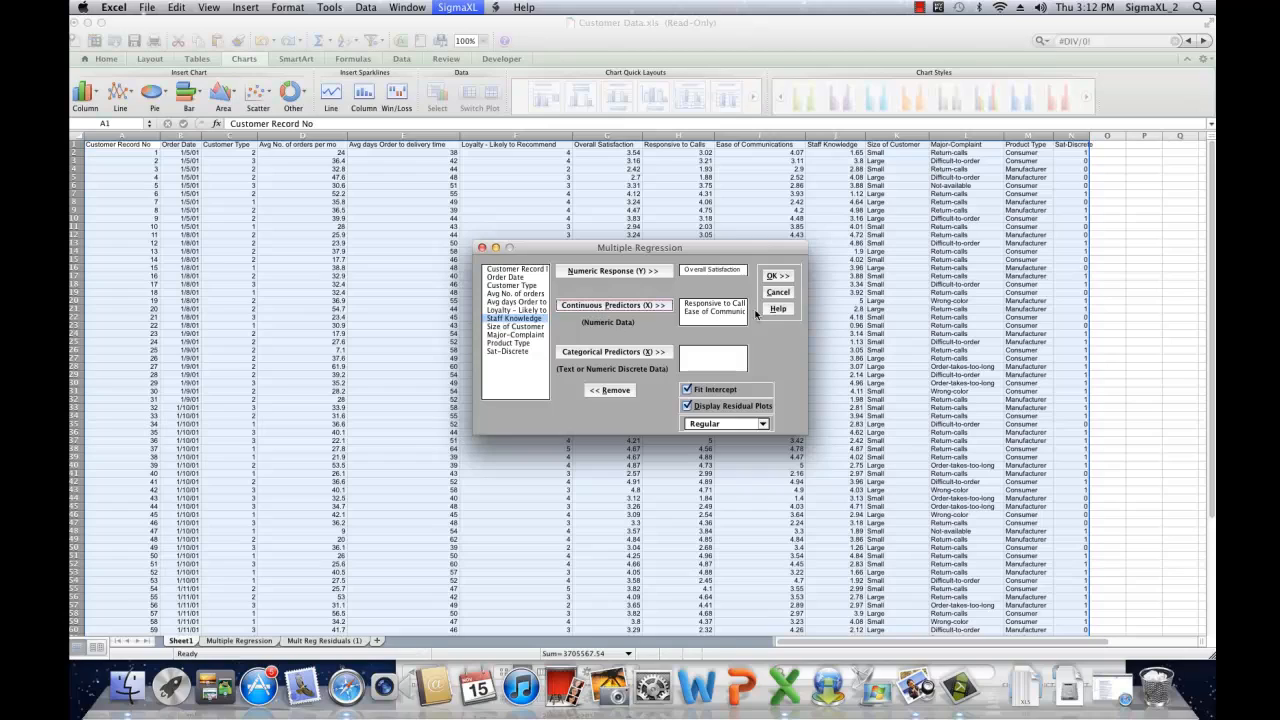
{"action": "mouse_move", "coordinate": [640, 314]}
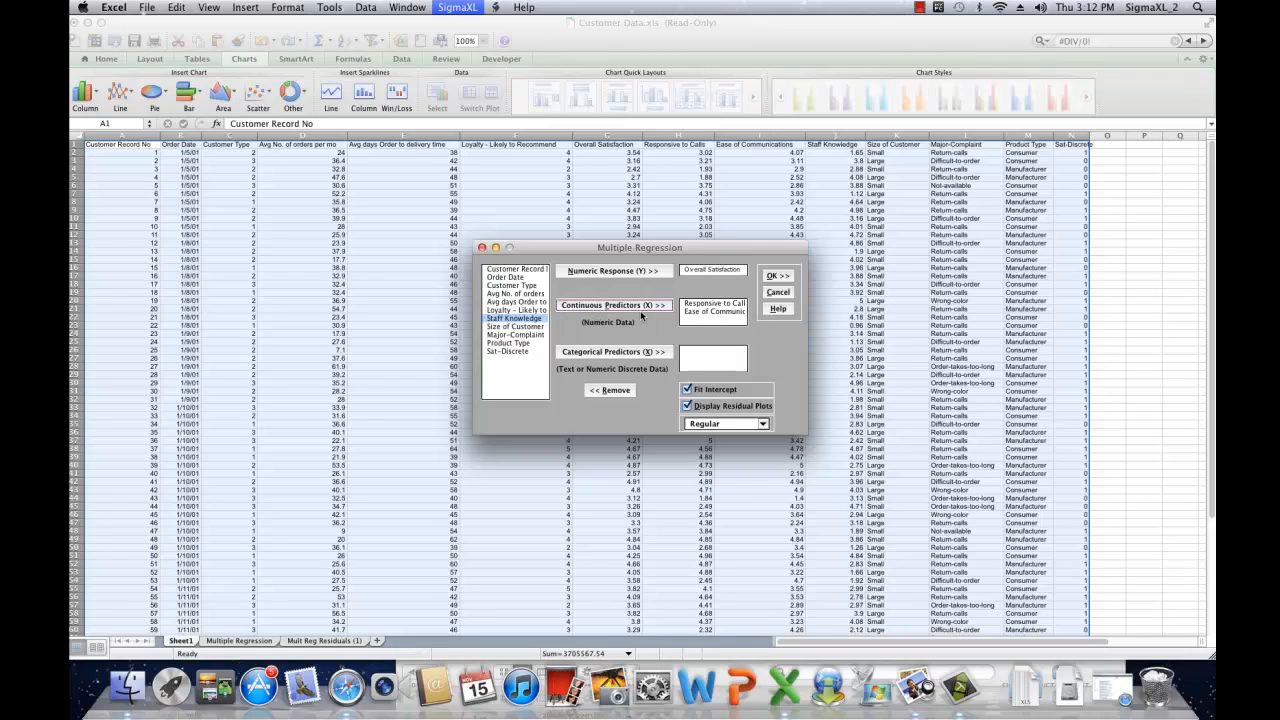
{"action": "mouse_move", "coordinate": [640, 334]}
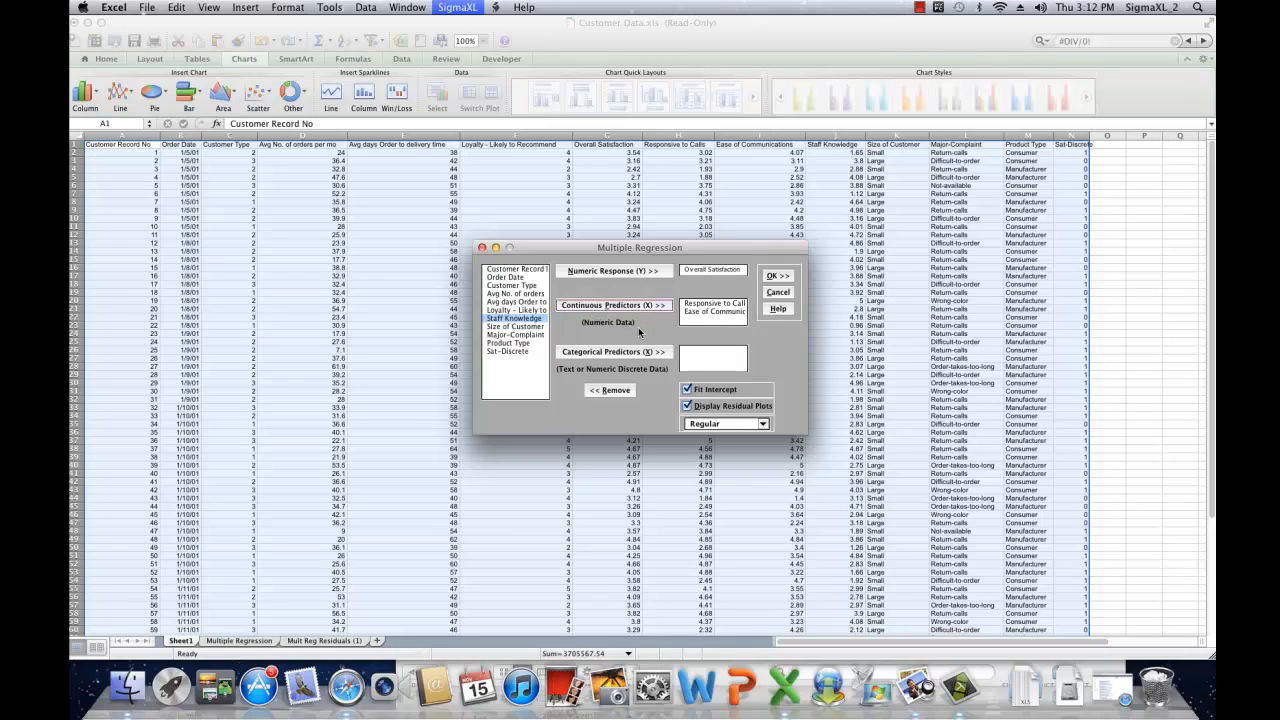
{"action": "left_click", "coordinate": [512, 284]}
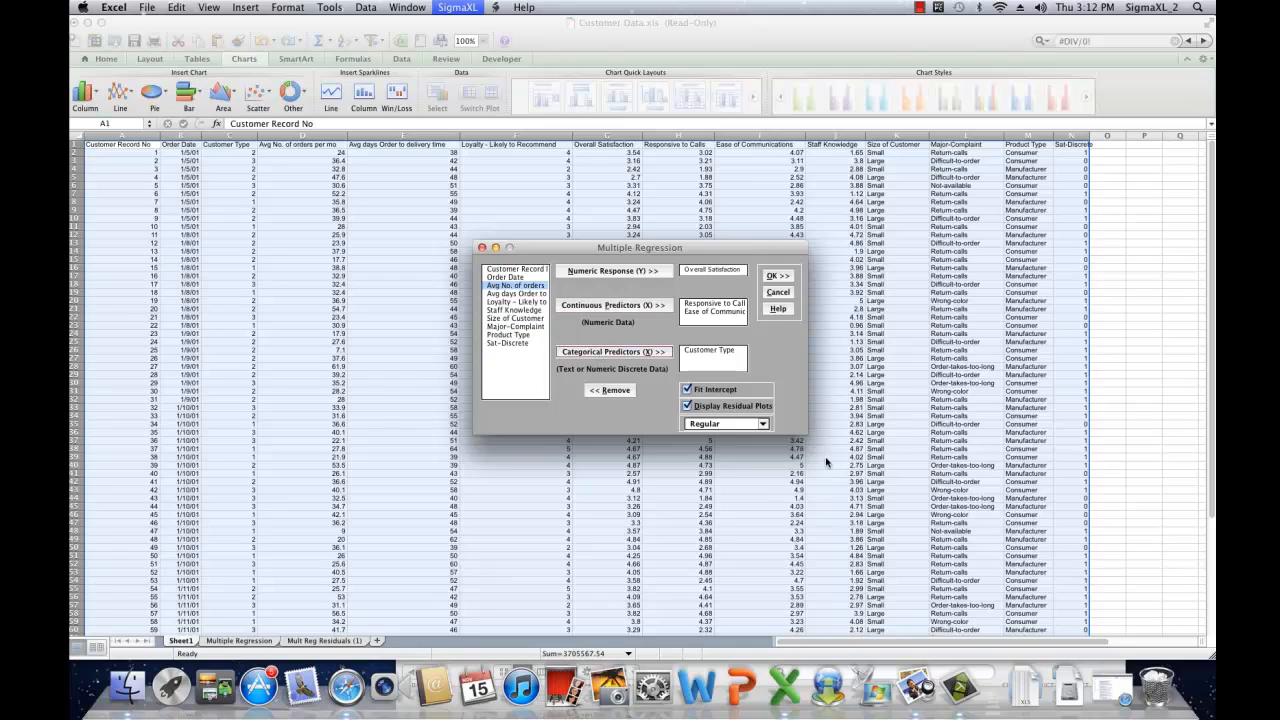
{"action": "left_click", "coordinate": [688, 406]}
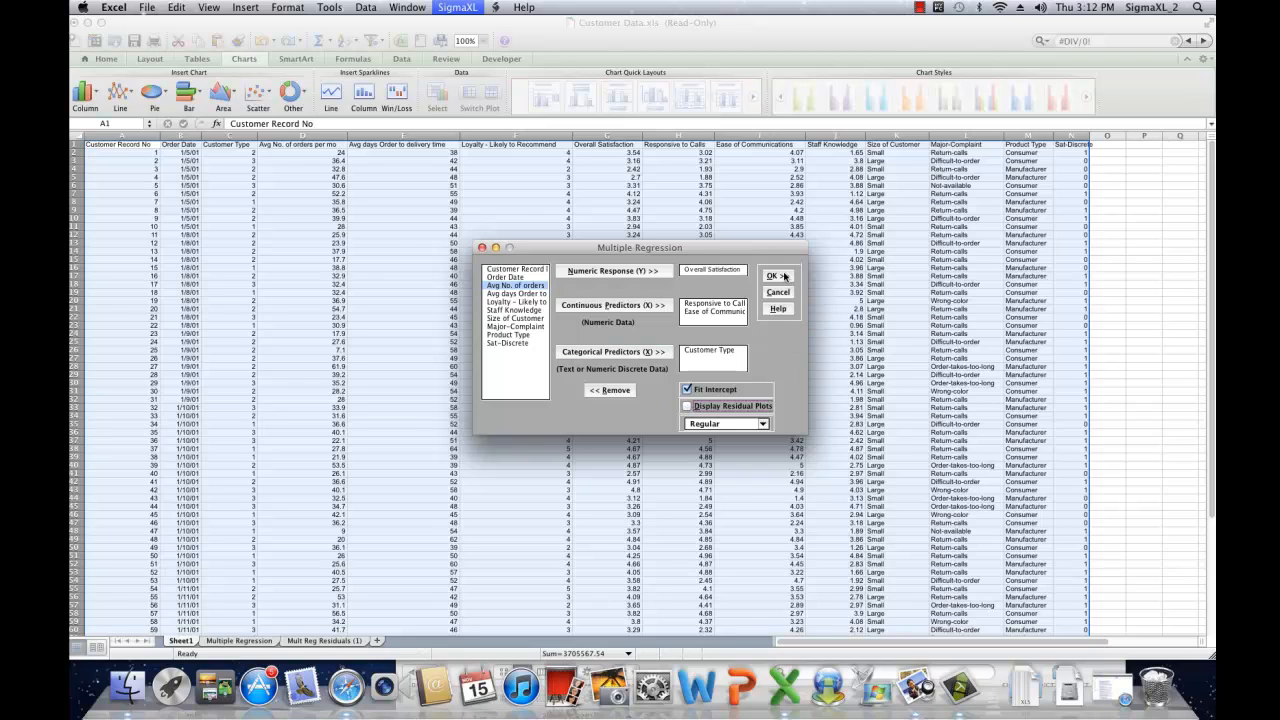
{"action": "left_click", "coordinate": [772, 276]}
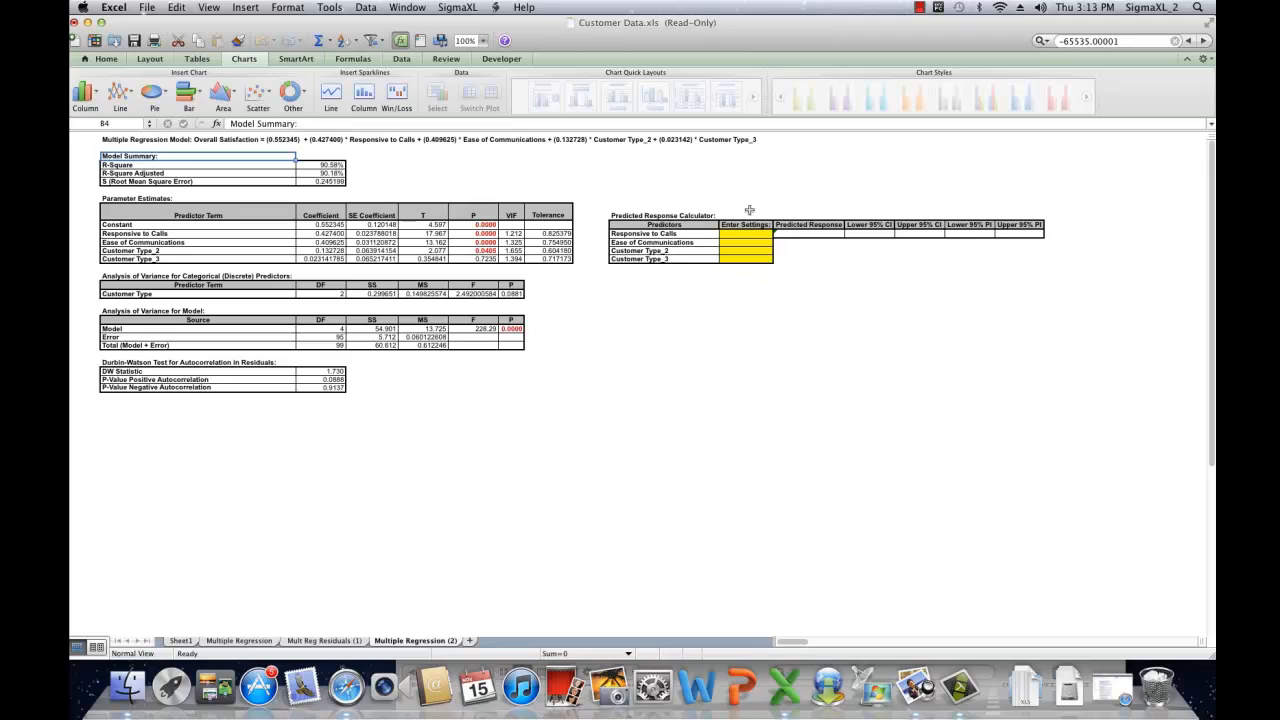
{"action": "mouse_move", "coordinate": [708, 260]}
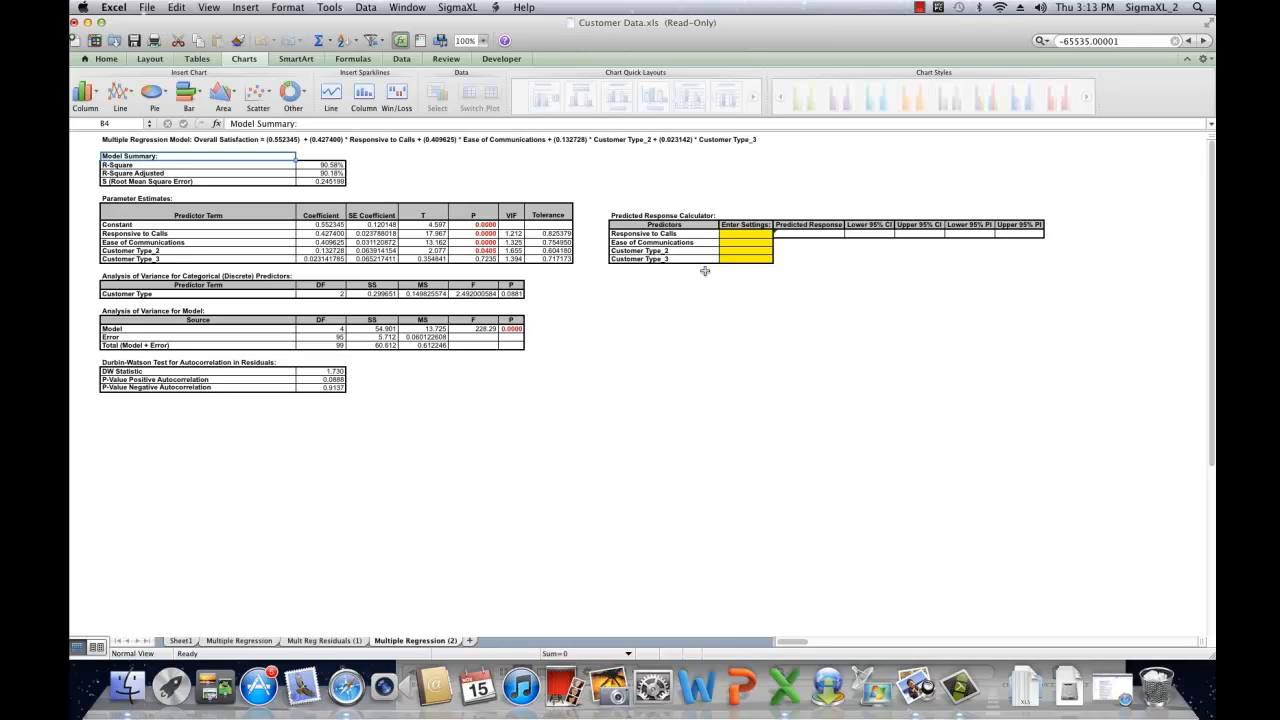
{"action": "mouse_move", "coordinate": [744, 298]}
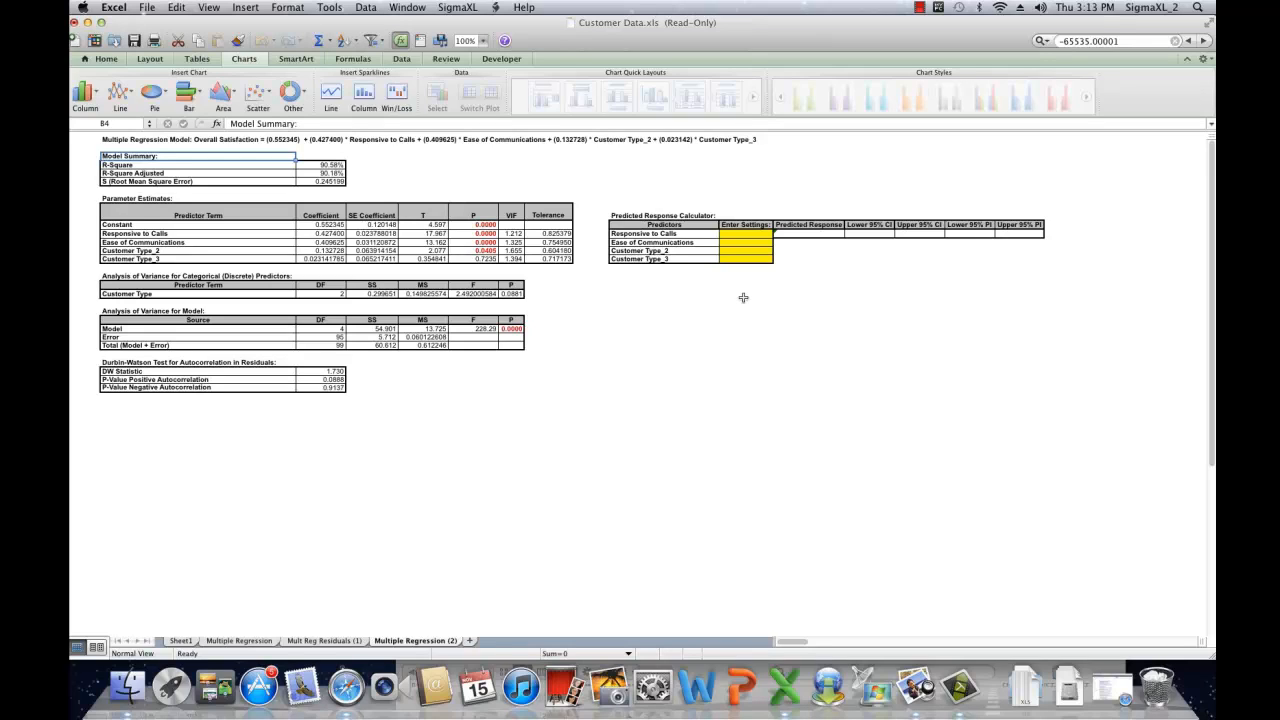
{"action": "mouse_move", "coordinate": [744, 298]}
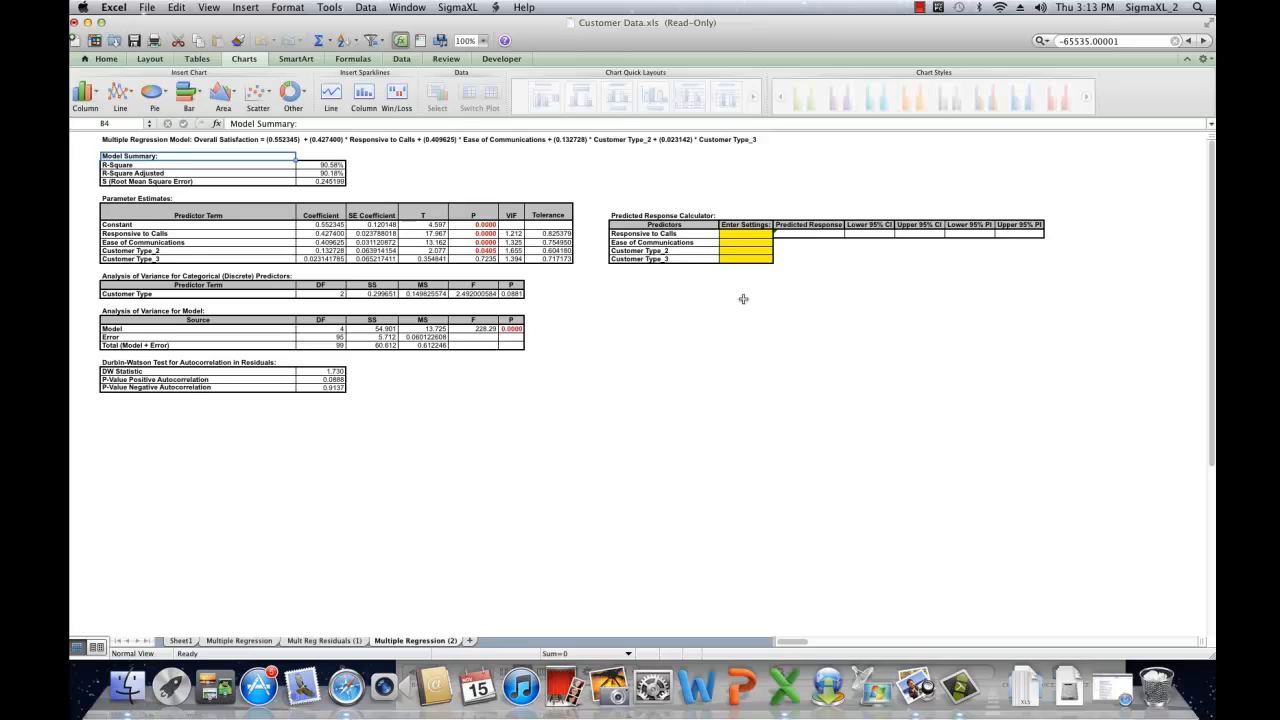
Enter predictor settings 5, 1 and 0 in the calculator to get the predicted response and intervals
{"action": "left_click", "coordinate": [744, 234]}
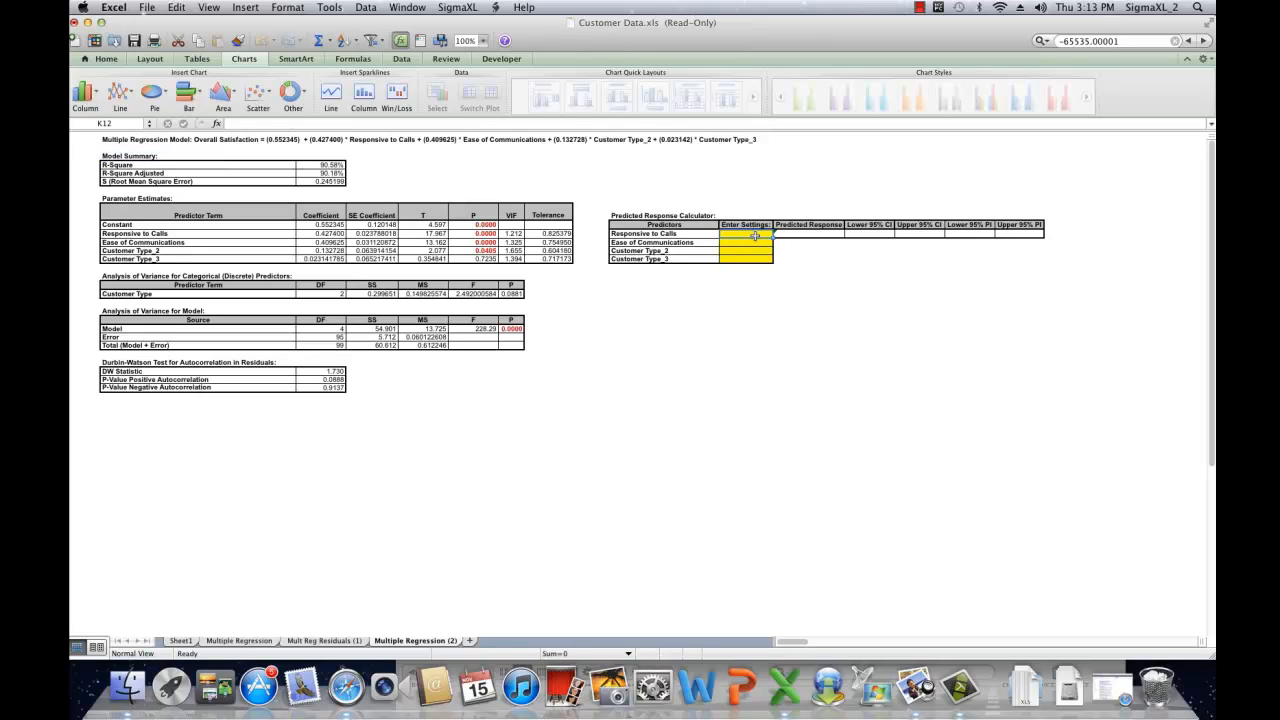
{"action": "type", "text": "5"}
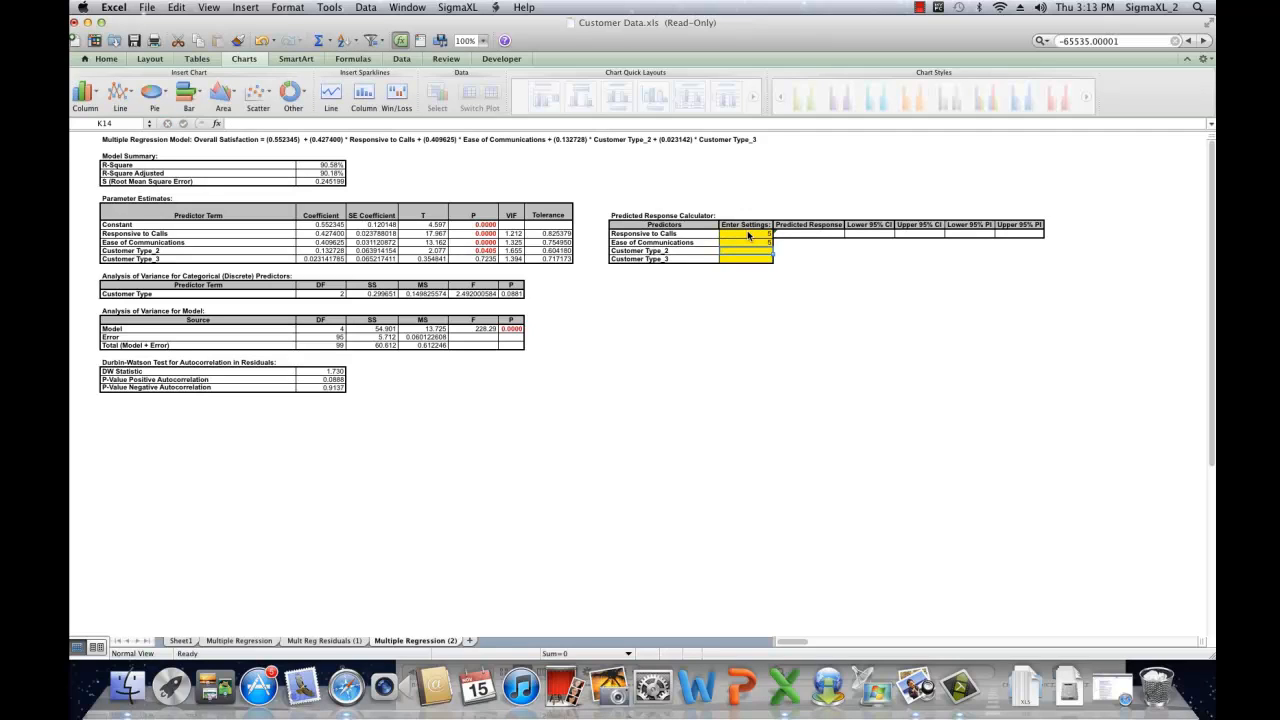
{"action": "type", "text": "1"}
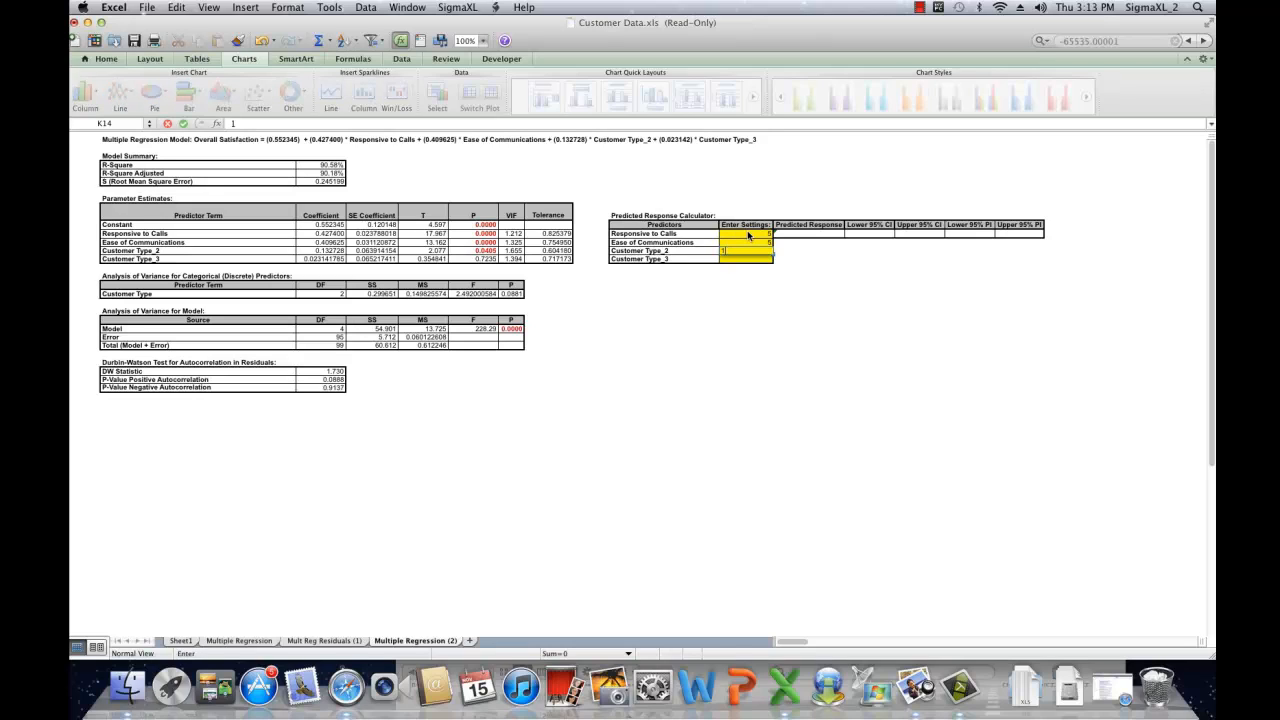
{"action": "key", "text": "Return"}
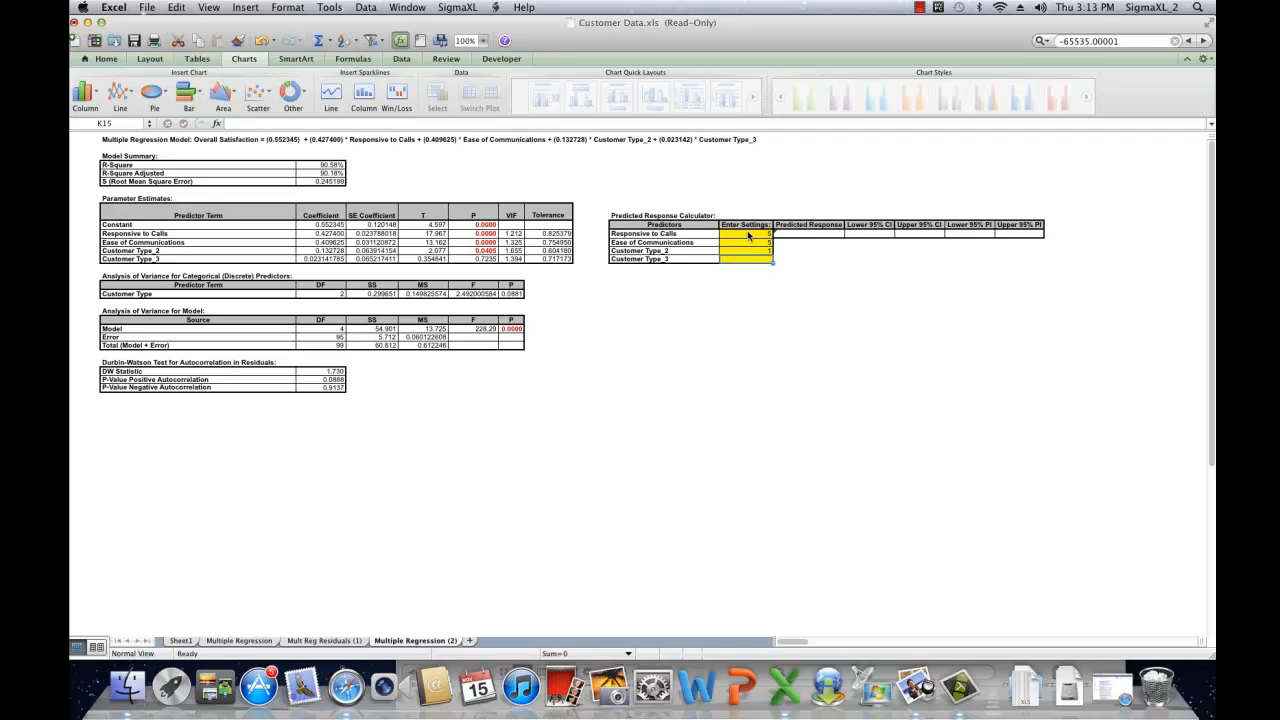
{"action": "type", "text": "0"}
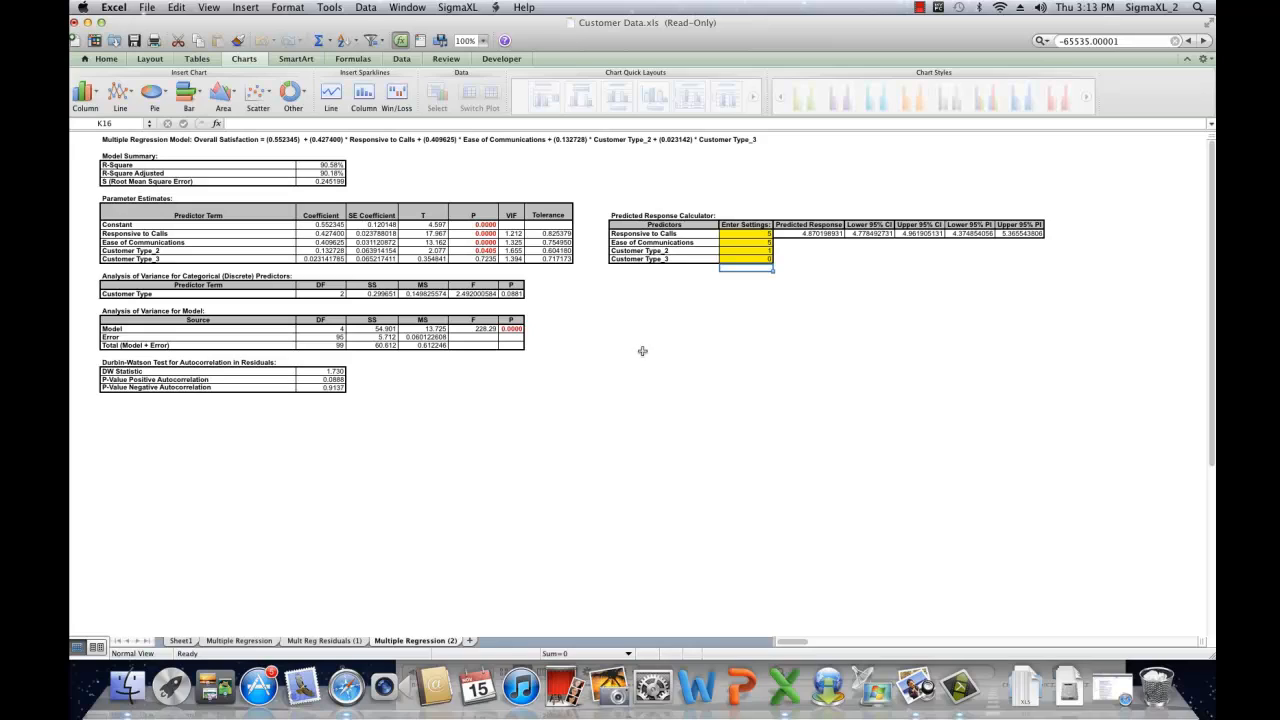
{"action": "mouse_move", "coordinate": [674, 364]}
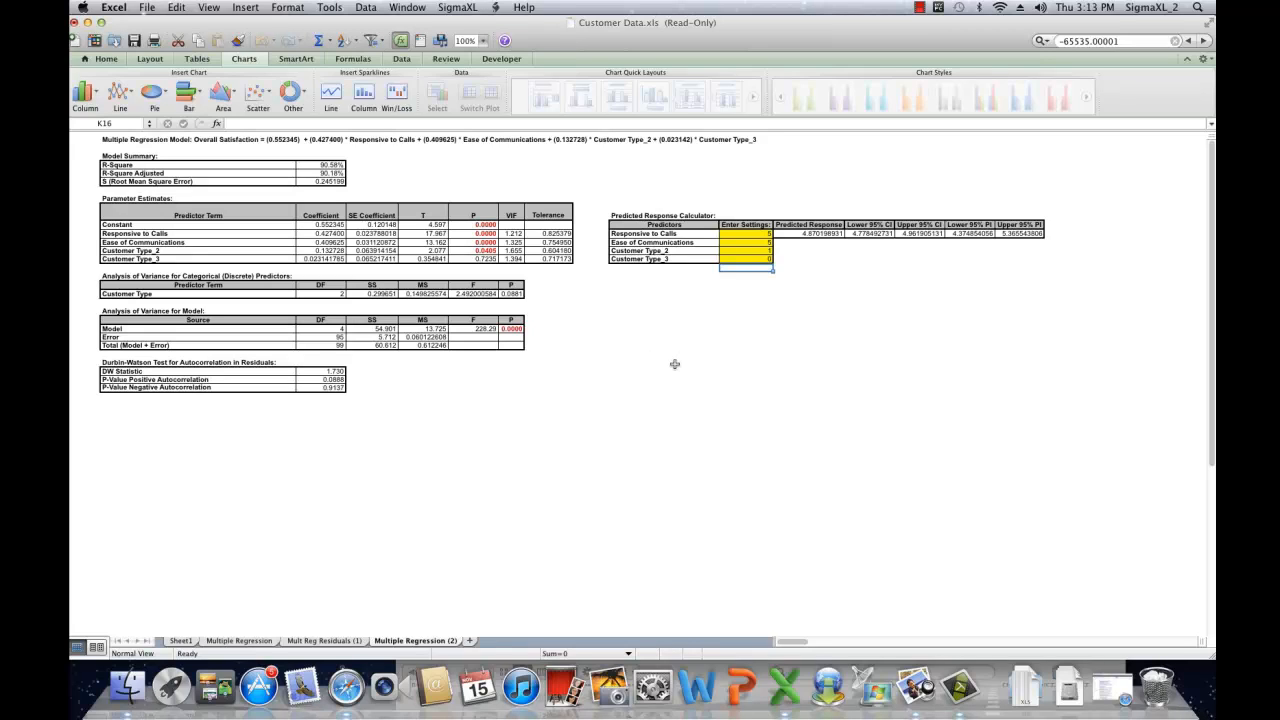
{"action": "mouse_move", "coordinate": [696, 284]}
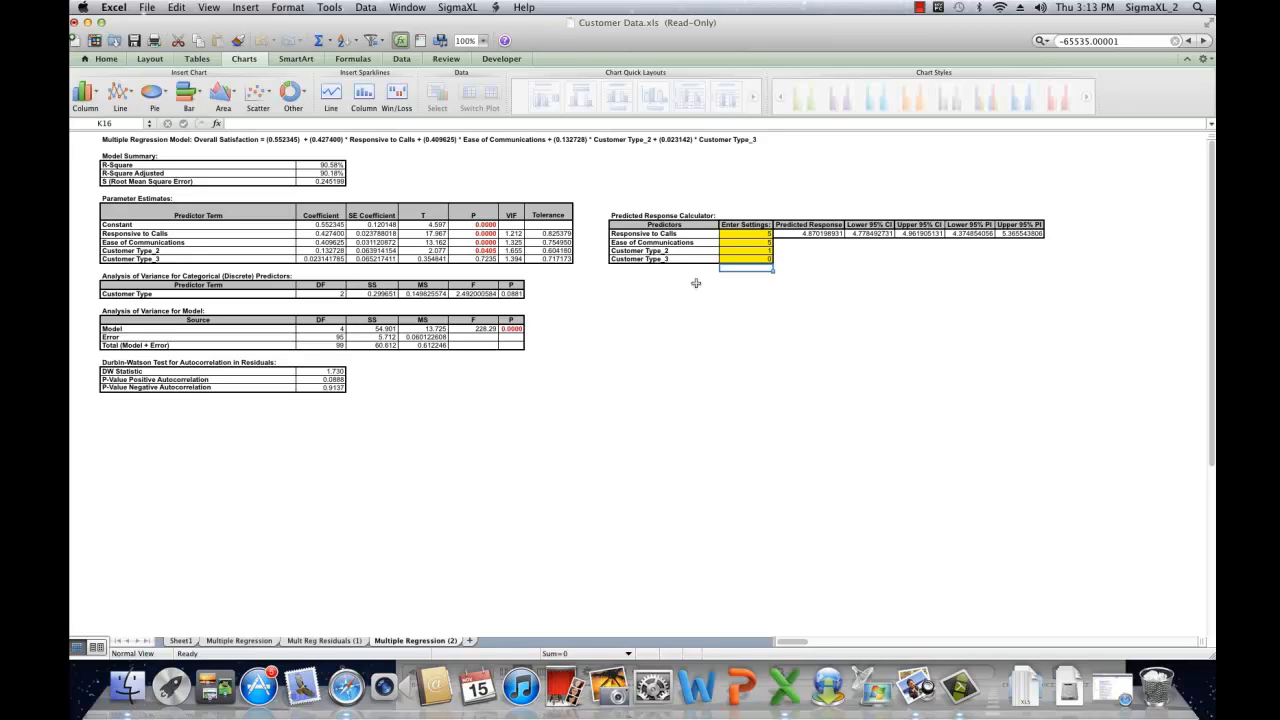